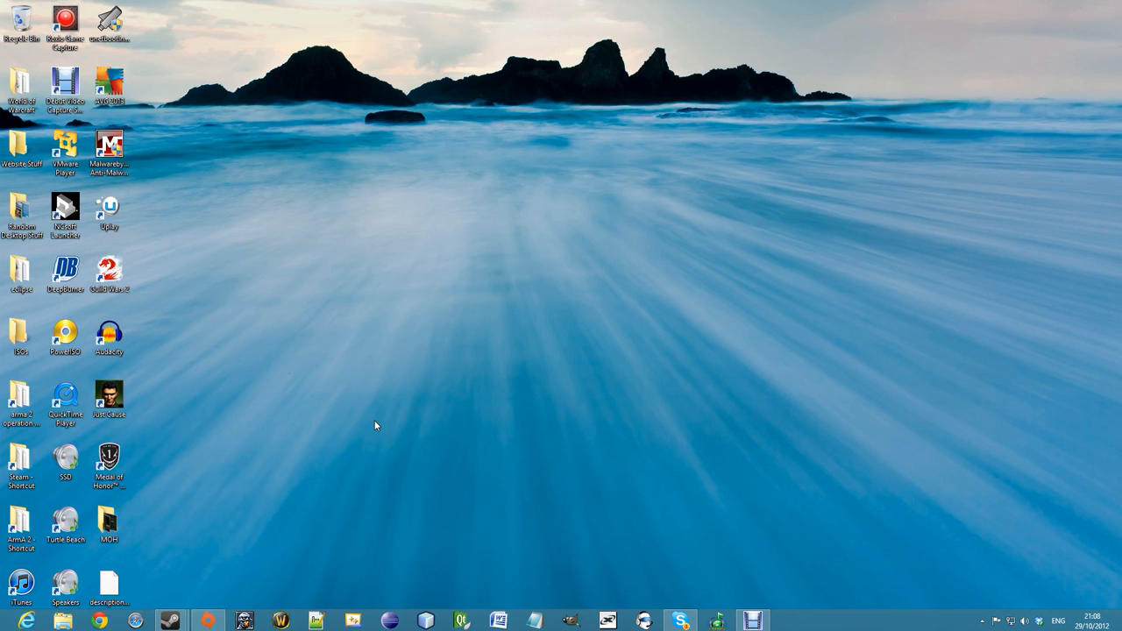
{"action": "mouse_move", "coordinate": [477, 291]}
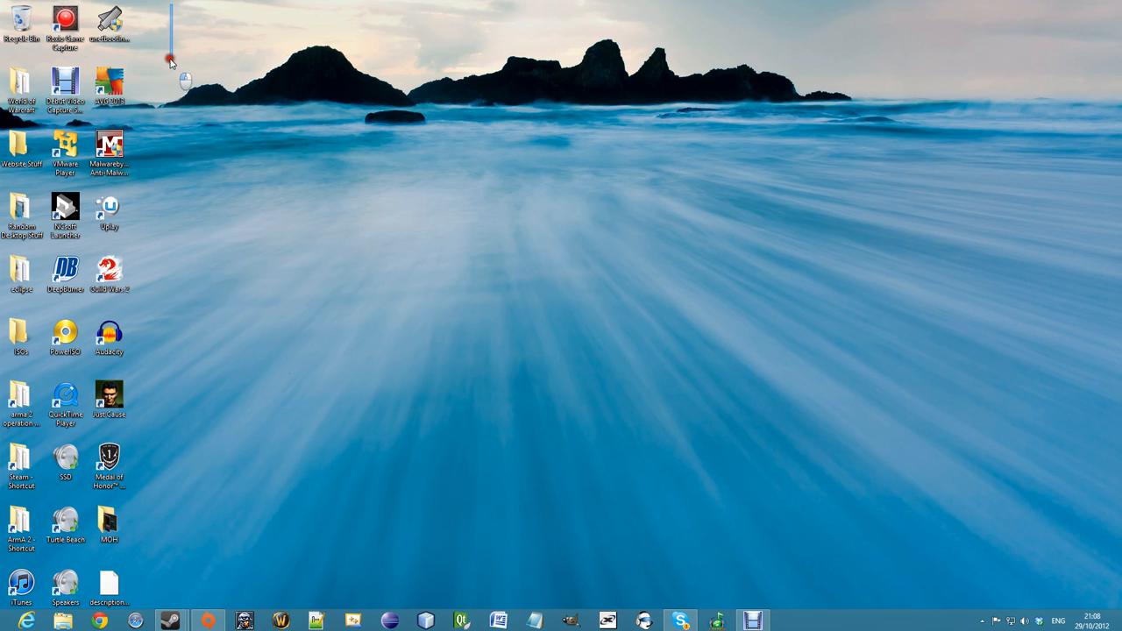
{"action": "mouse_move", "coordinate": [274, 405]}
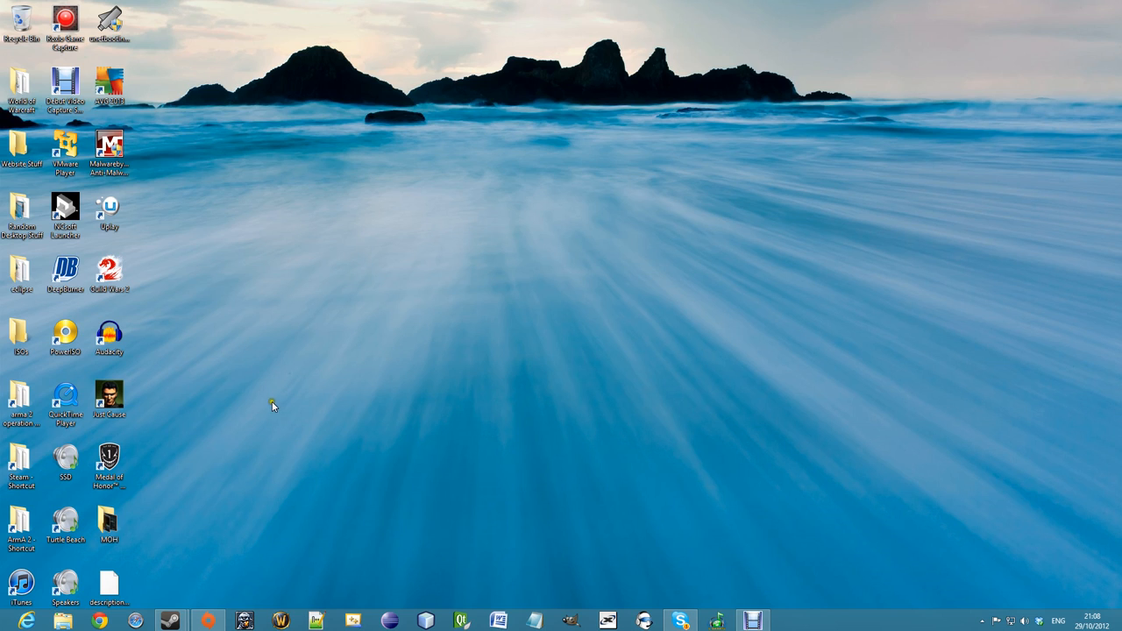
{"action": "mouse_move", "coordinate": [191, 564]}
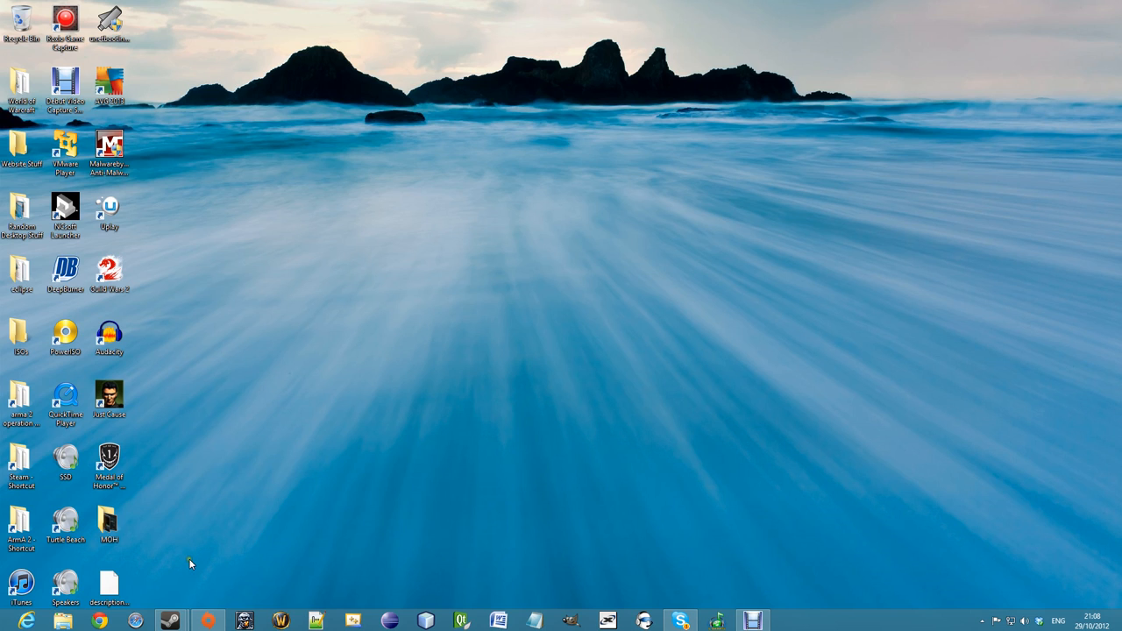
{"action": "mouse_move", "coordinate": [233, 463]}
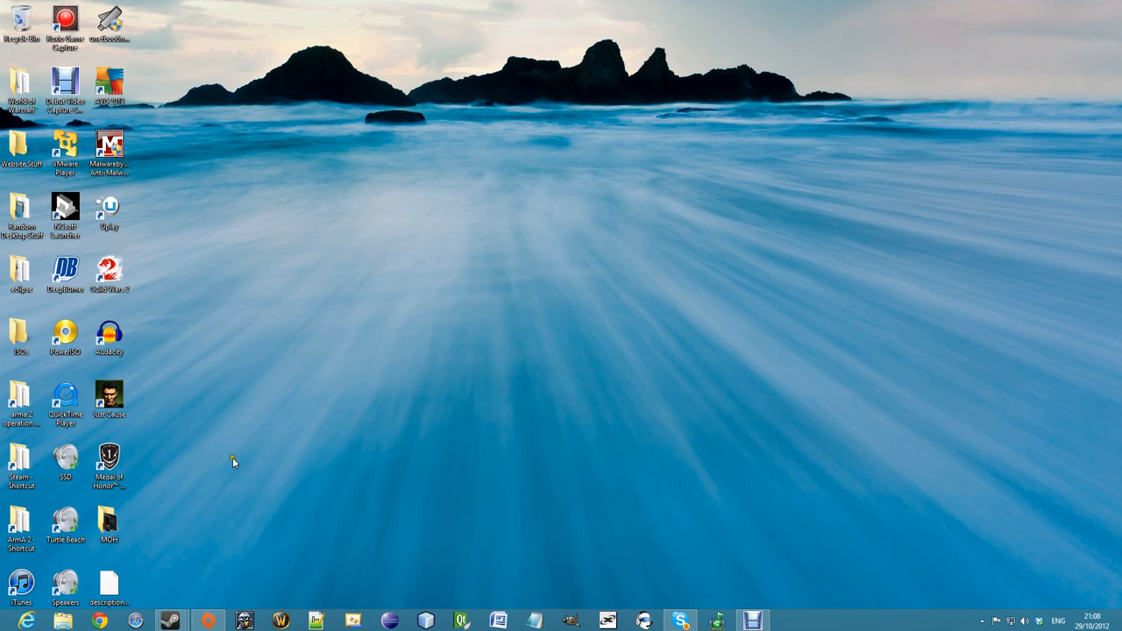
{"action": "mouse_move", "coordinate": [266, 450]}
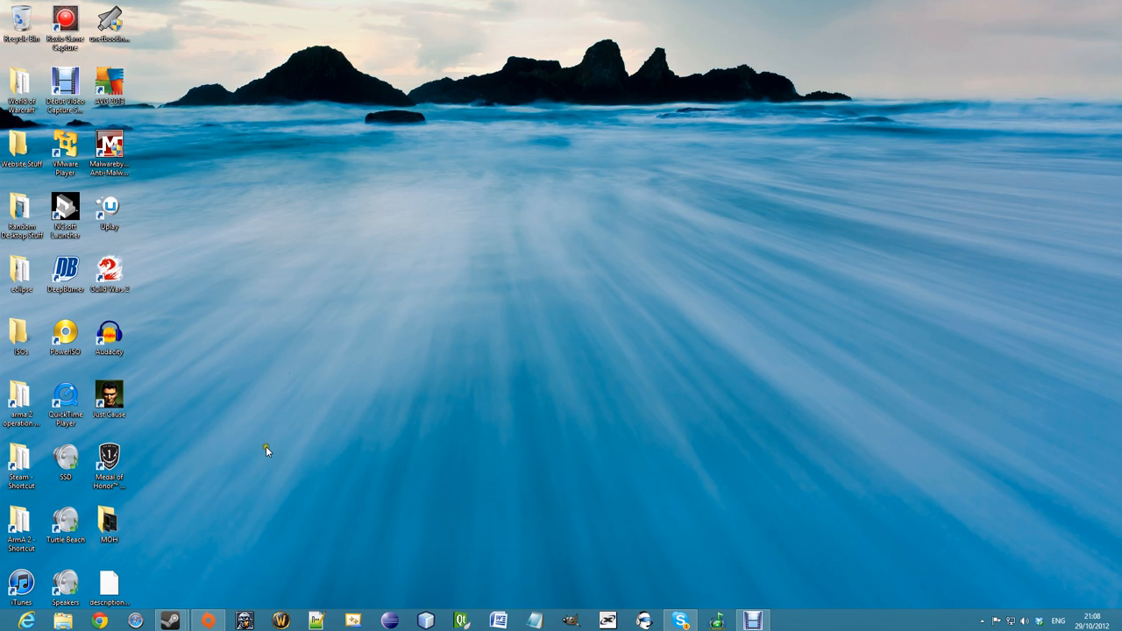
{"action": "mouse_move", "coordinate": [211, 371]}
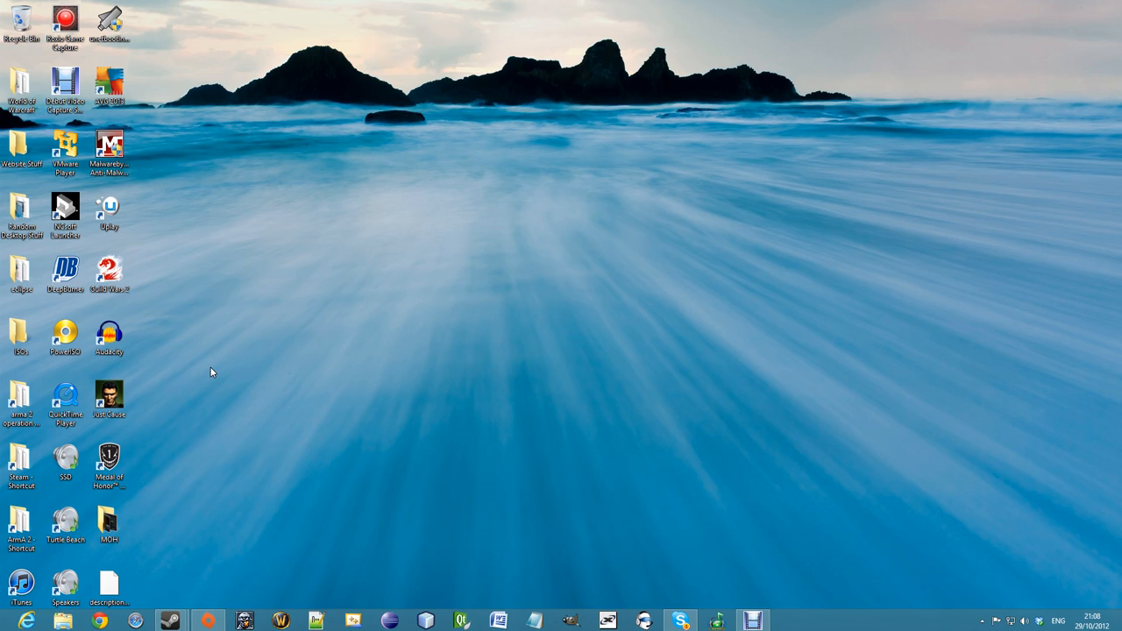
Step: Bring up the Start screen from the desktop via the Start button corner
{"action": "left_click", "coordinate": [108, 459]}
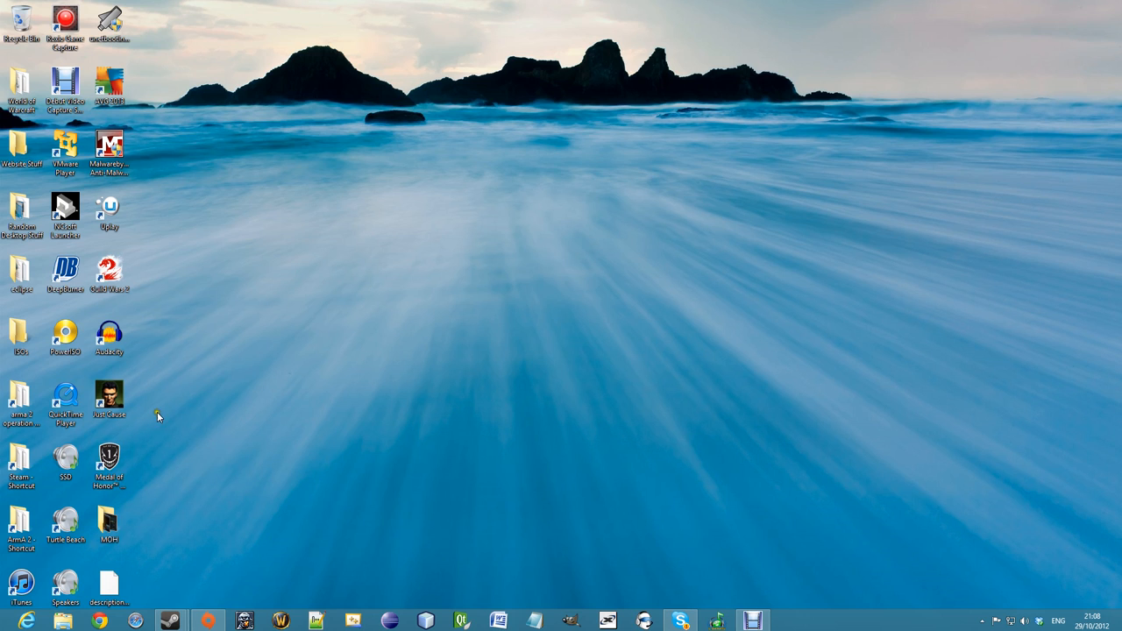
{"action": "mouse_move", "coordinate": [133, 456]}
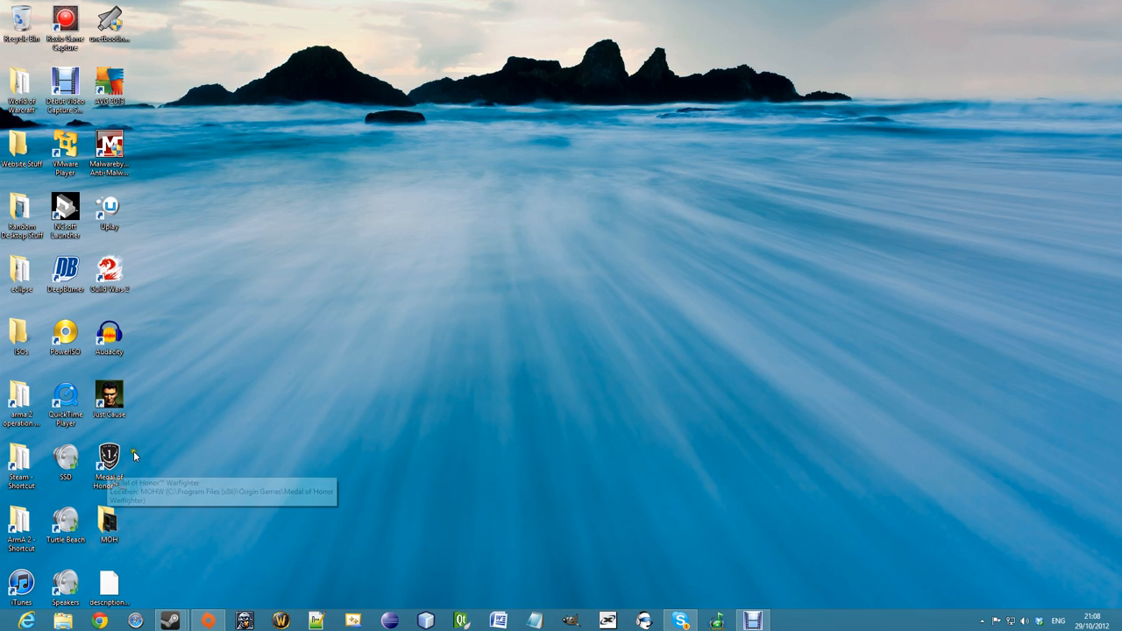
{"action": "mouse_move", "coordinate": [599, 330]}
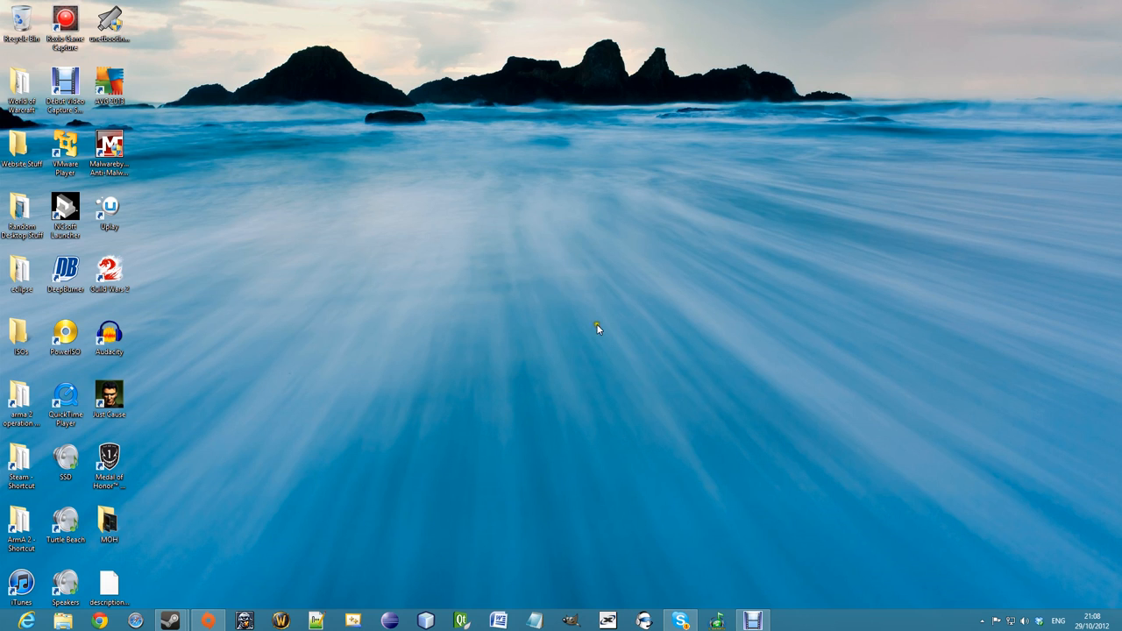
{"action": "mouse_move", "coordinate": [576, 431]}
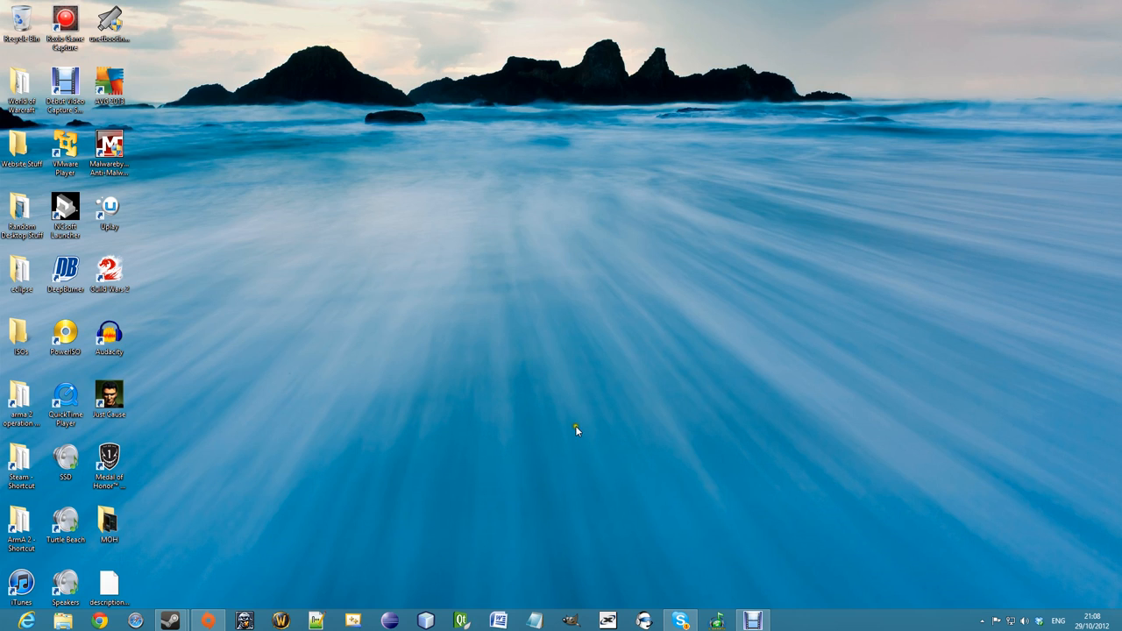
{"action": "mouse_move", "coordinate": [579, 431]}
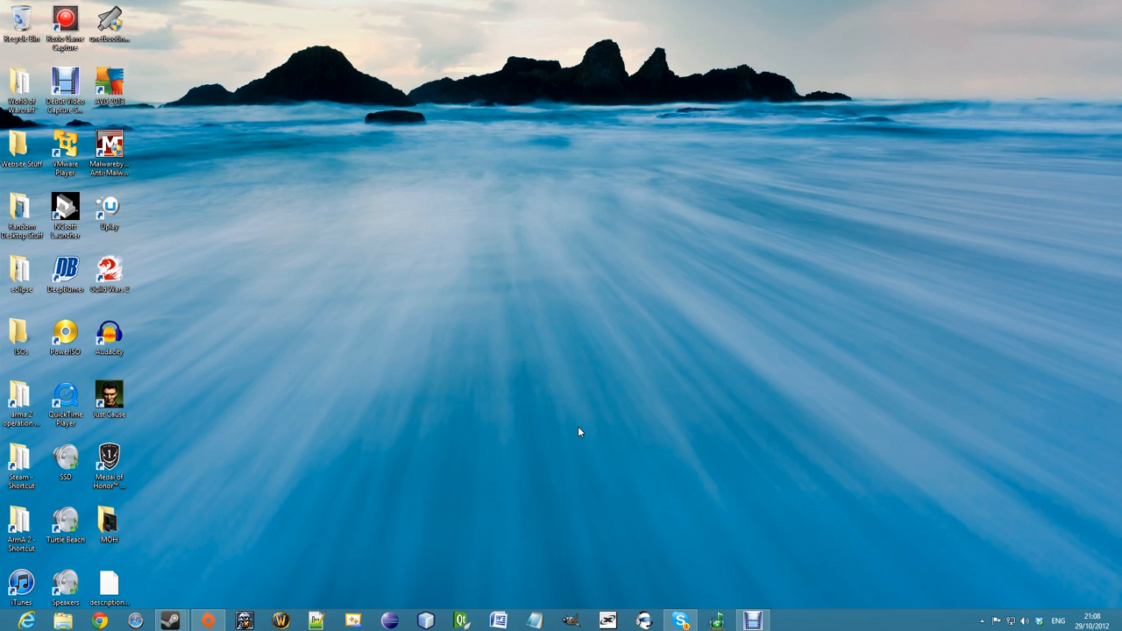
{"action": "mouse_move", "coordinate": [440, 435]}
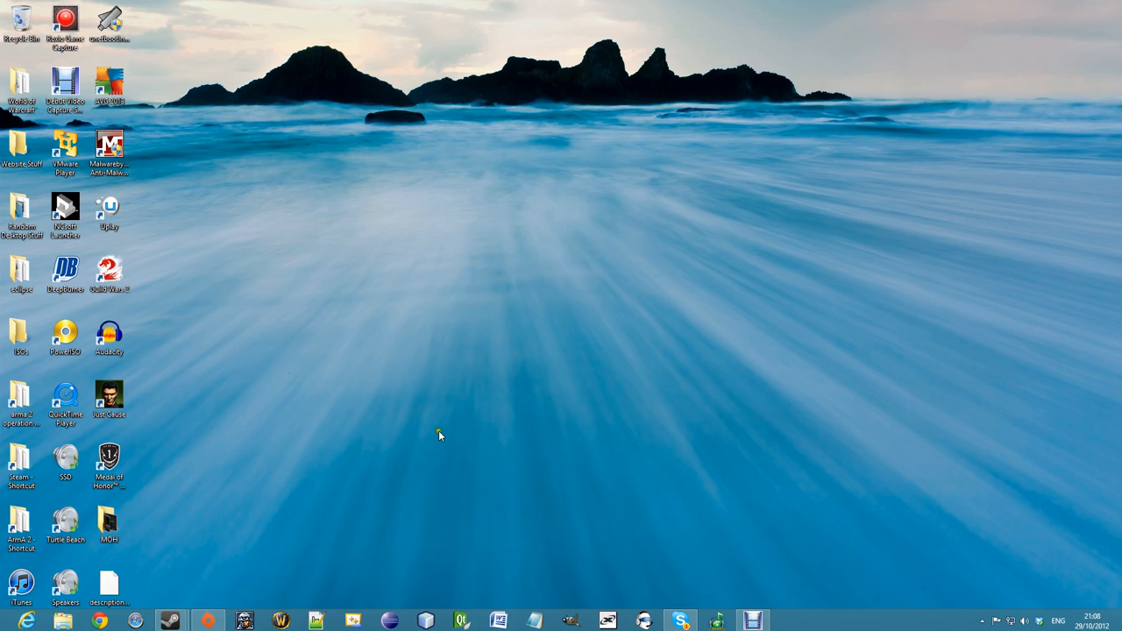
{"action": "mouse_move", "coordinate": [389, 450]}
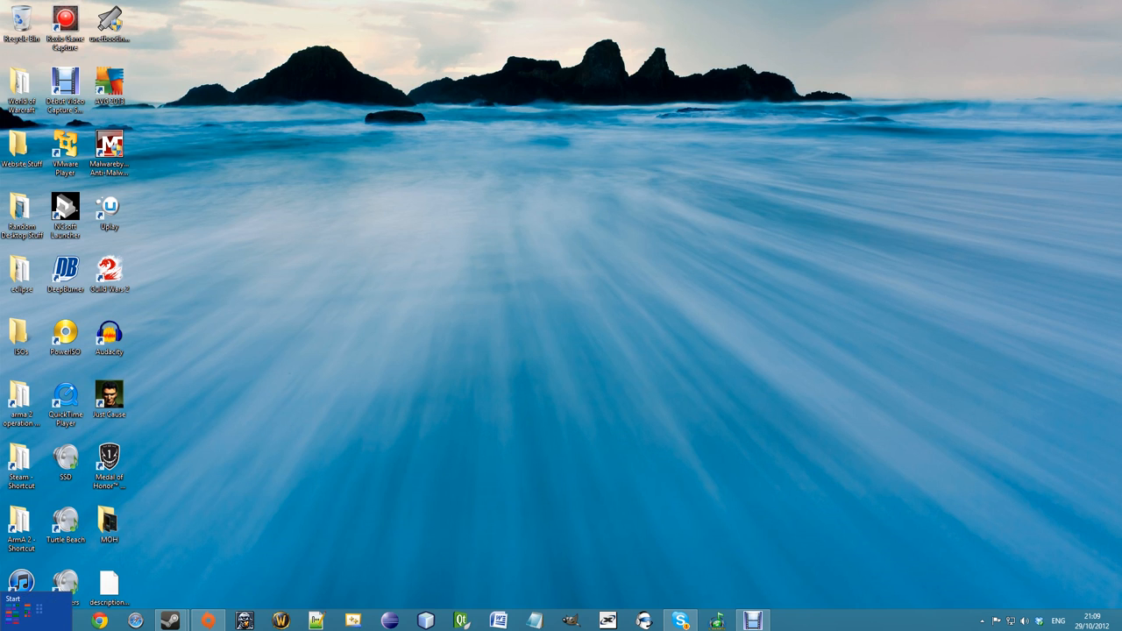
{"action": "left_click", "coordinate": [19, 599]}
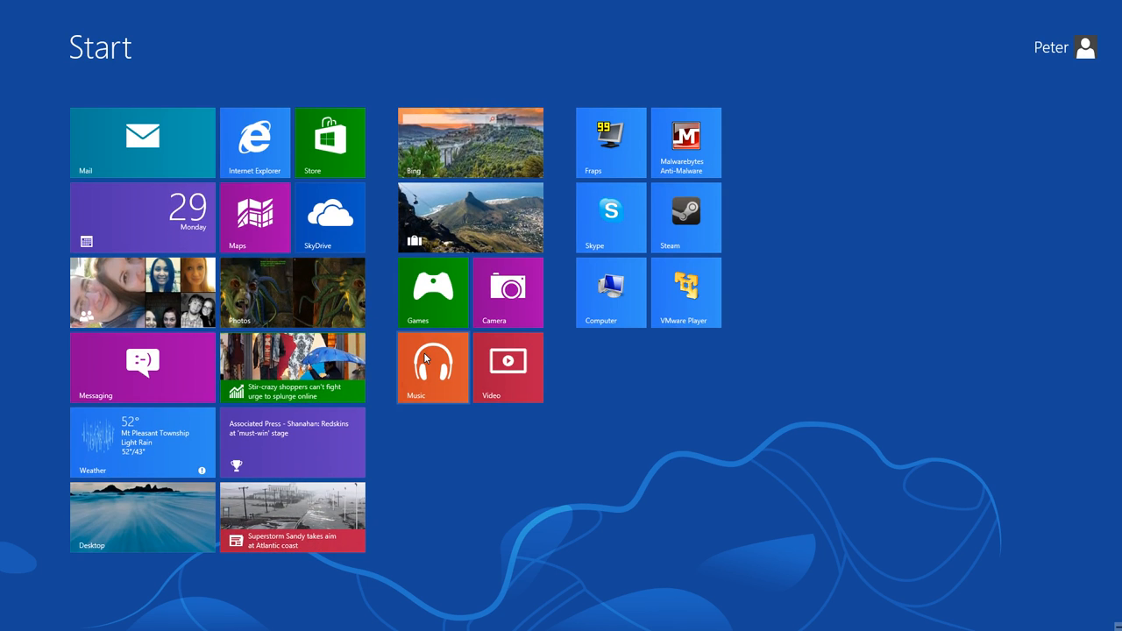
{"action": "mouse_move", "coordinate": [517, 385]}
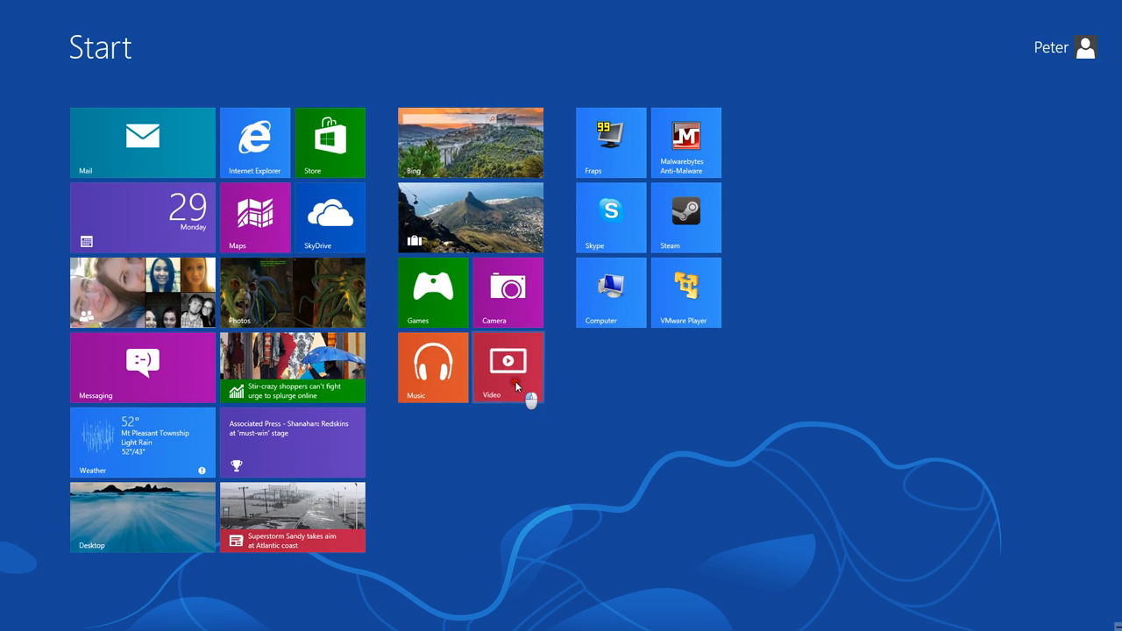
Step: Move the Video tile into the third group, then return it beside Music
{"action": "left_click_drag", "start_coordinate": [508, 368], "coordinate": [614, 219]}
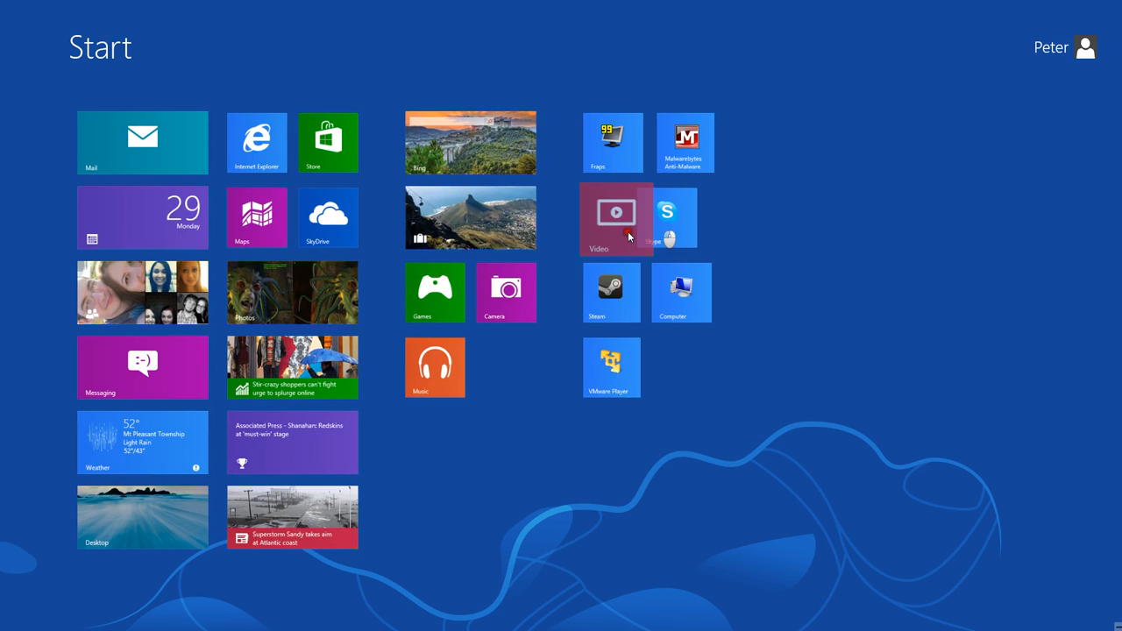
{"action": "left_click_drag", "start_coordinate": [617, 219], "coordinate": [651, 350]}
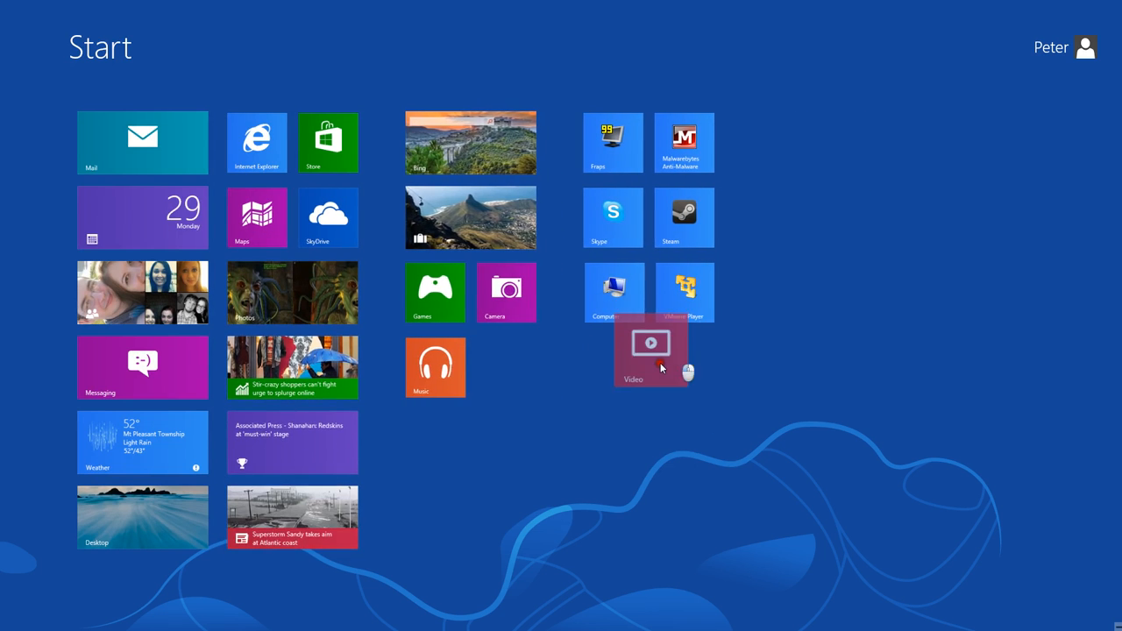
{"action": "left_click_drag", "start_coordinate": [651, 351], "coordinate": [512, 378]}
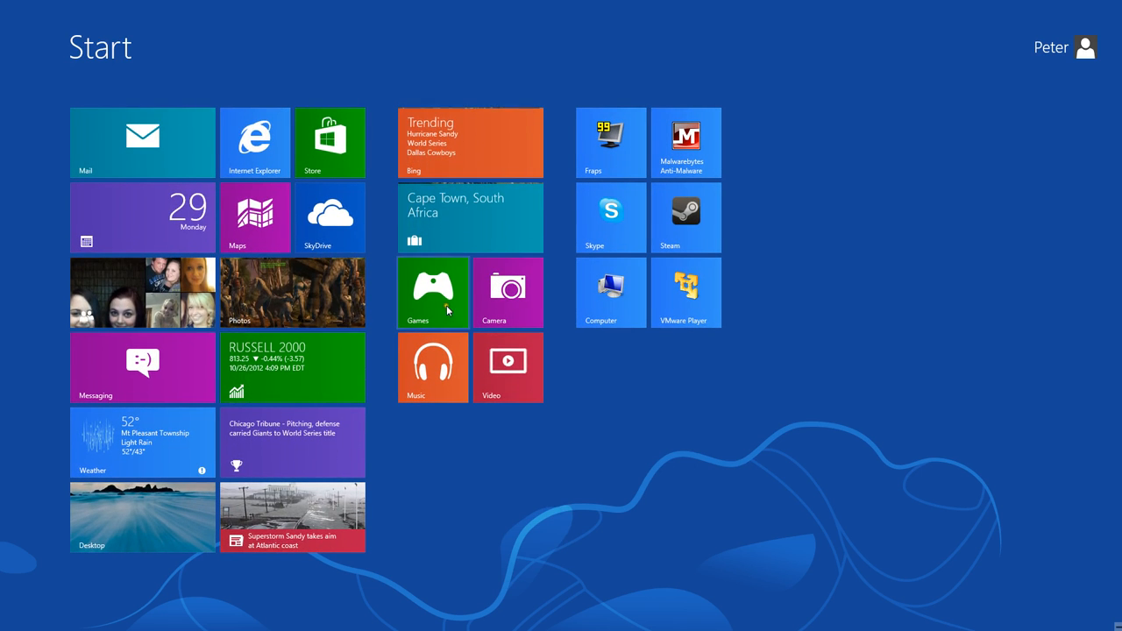
{"action": "mouse_move", "coordinate": [160, 160]}
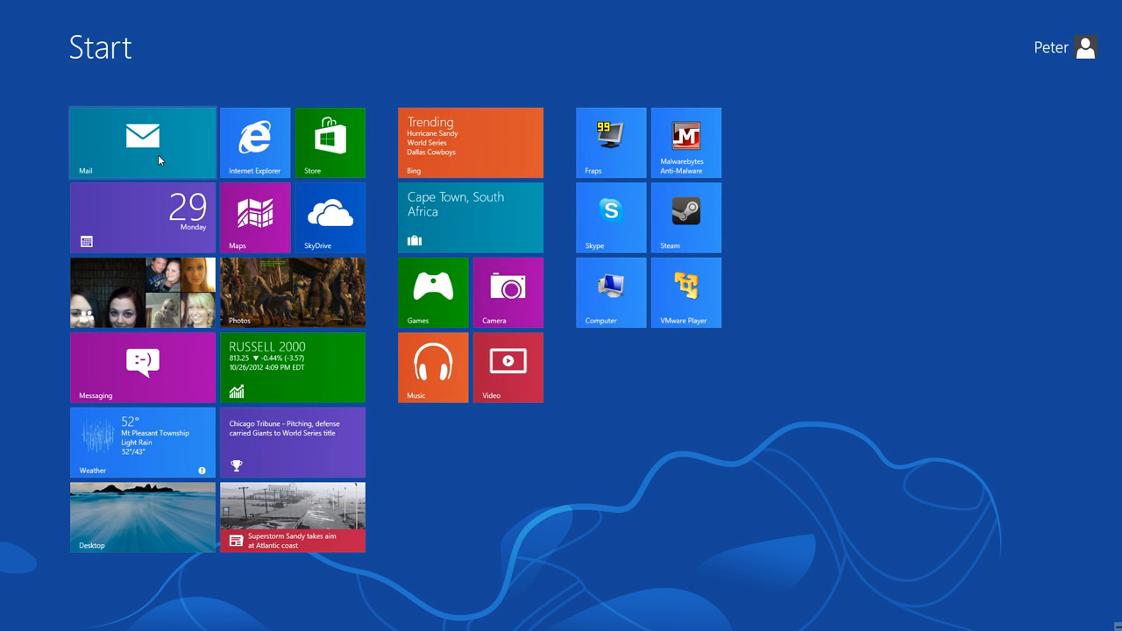
{"action": "mouse_move", "coordinate": [171, 153]}
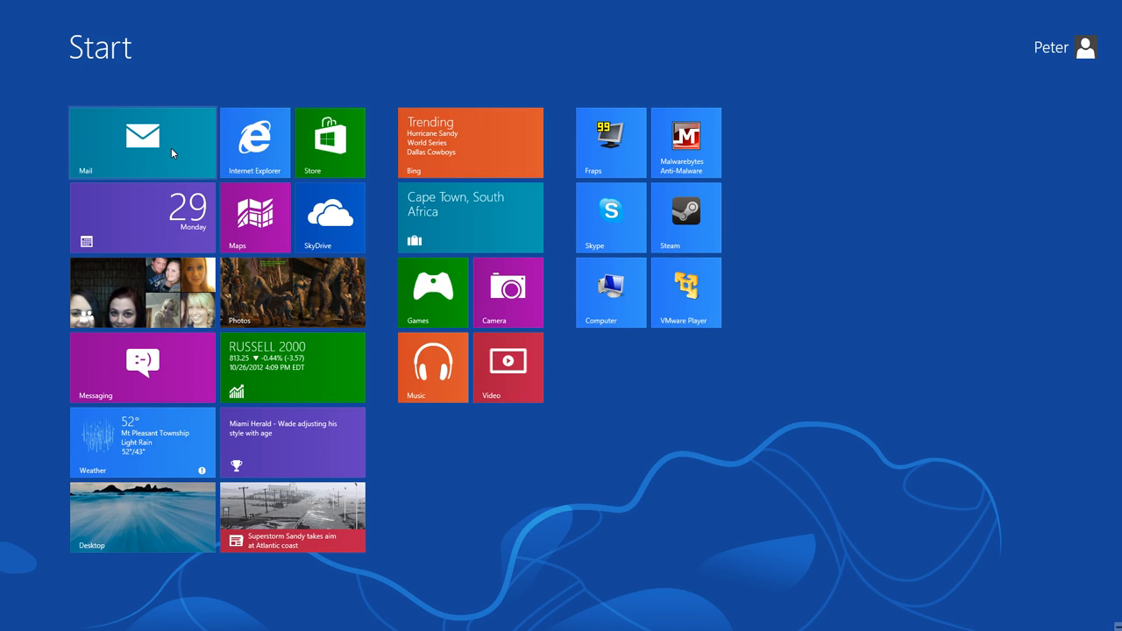
Step: Launch Mail to its Add your email accounts prompt (Hotmail, Outlook, Google, AOL)
{"action": "left_click", "coordinate": [142, 142]}
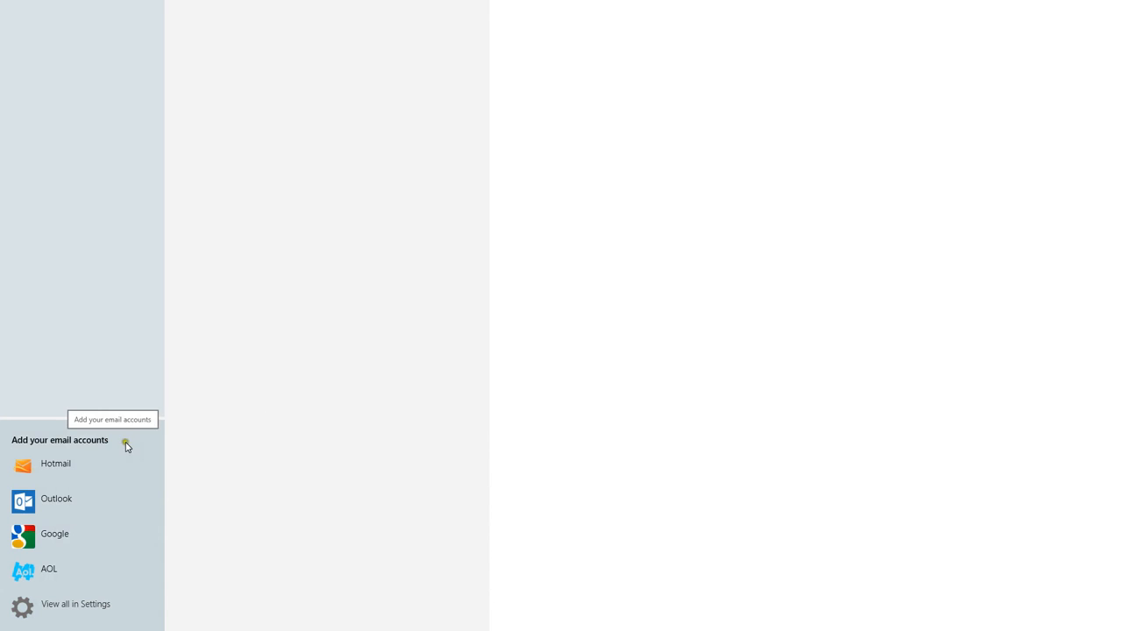
{"action": "mouse_move", "coordinate": [177, 450]}
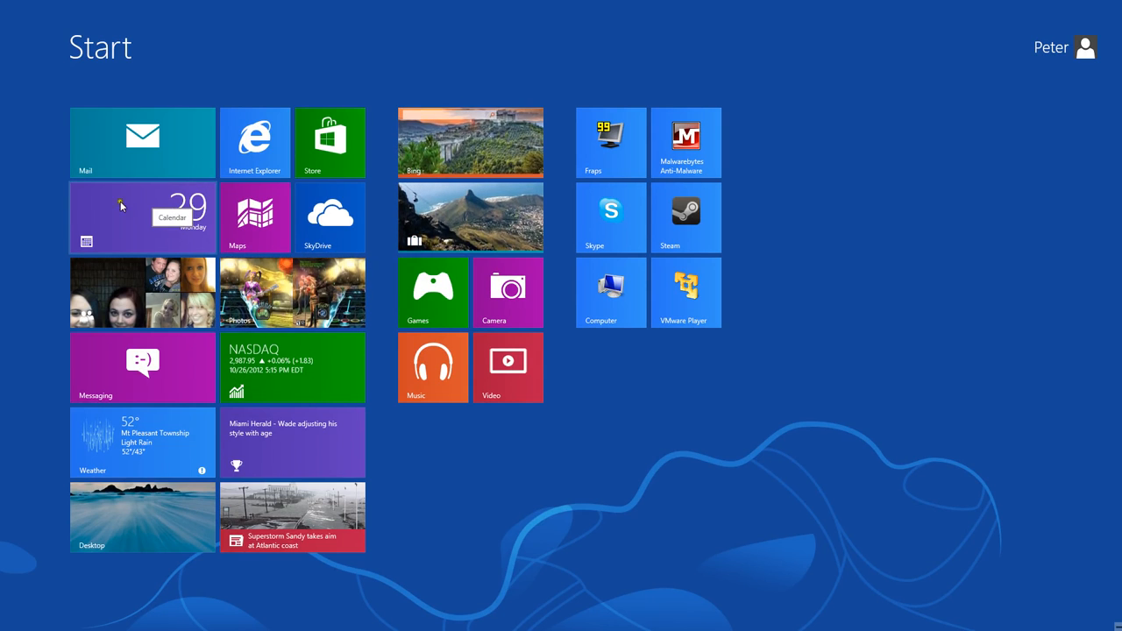
{"action": "mouse_move", "coordinate": [147, 228]}
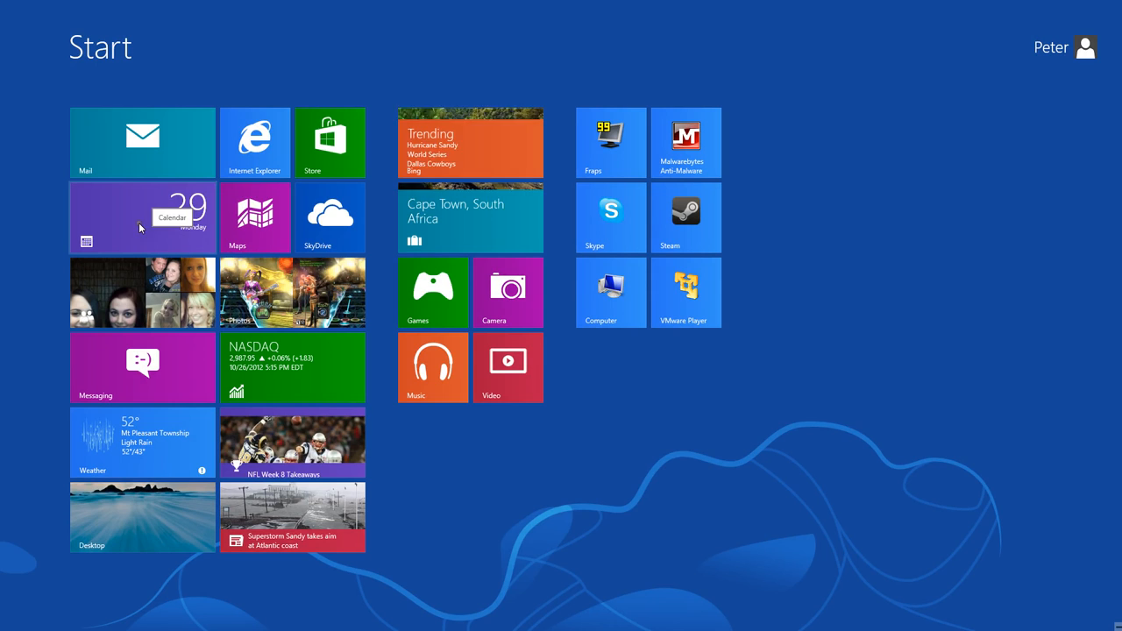
{"action": "mouse_move", "coordinate": [119, 279]}
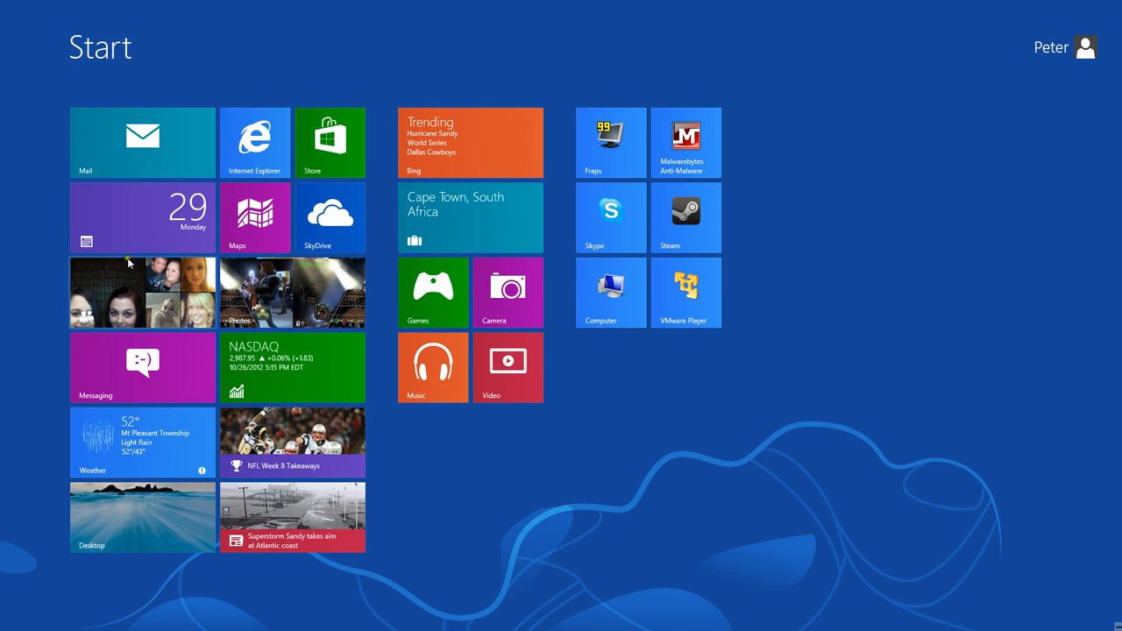
{"action": "mouse_move", "coordinate": [663, 267]}
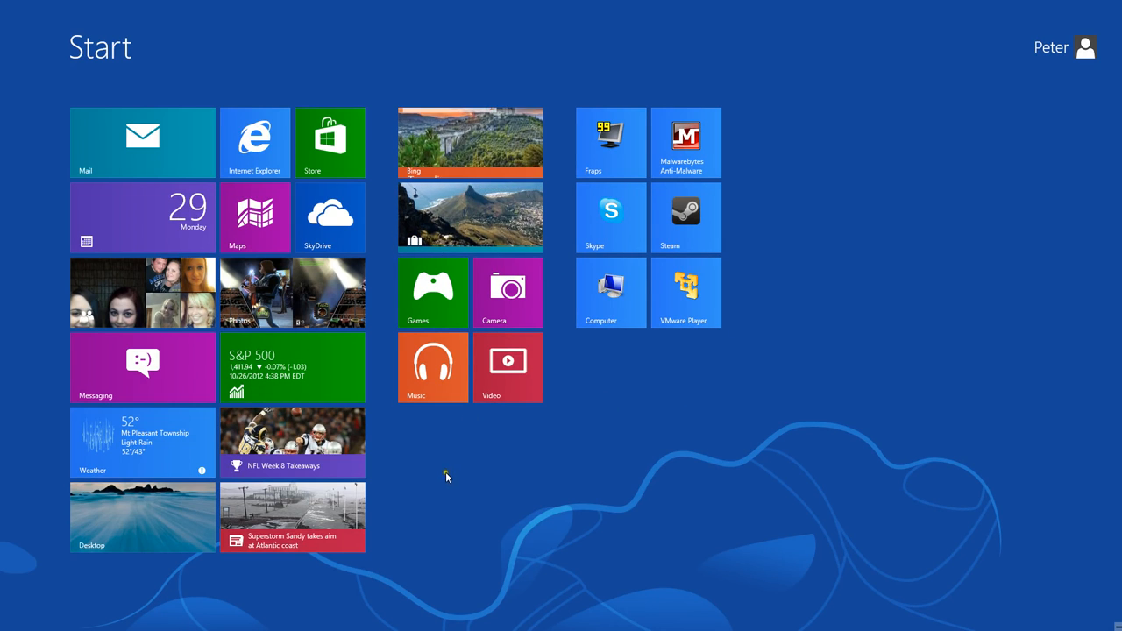
{"action": "mouse_move", "coordinate": [494, 447]}
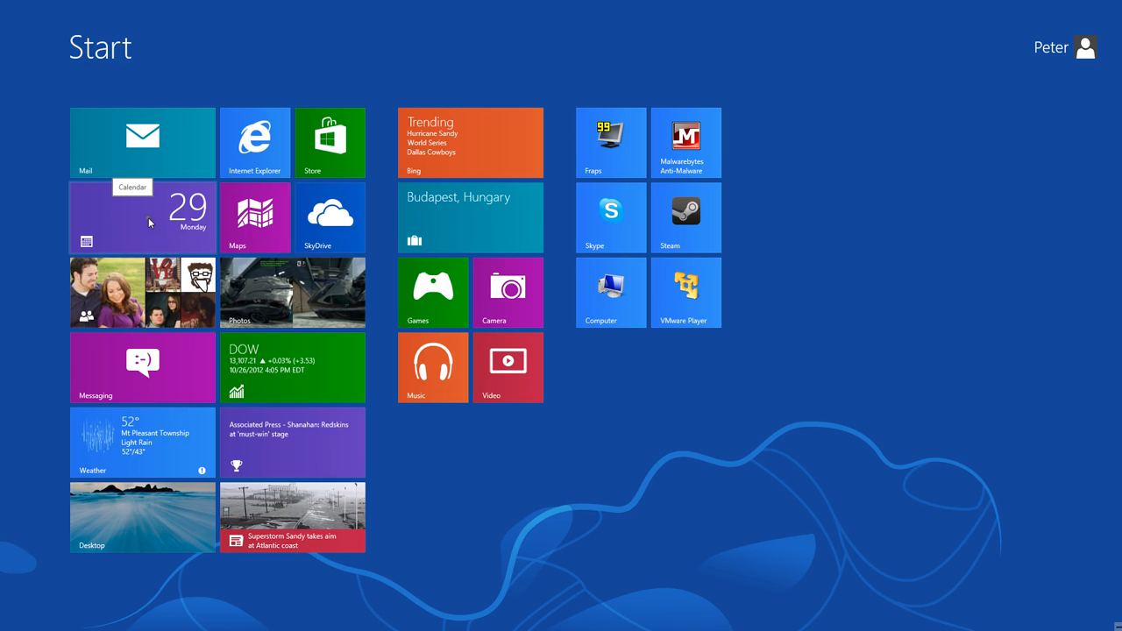
{"action": "mouse_move", "coordinate": [168, 214]}
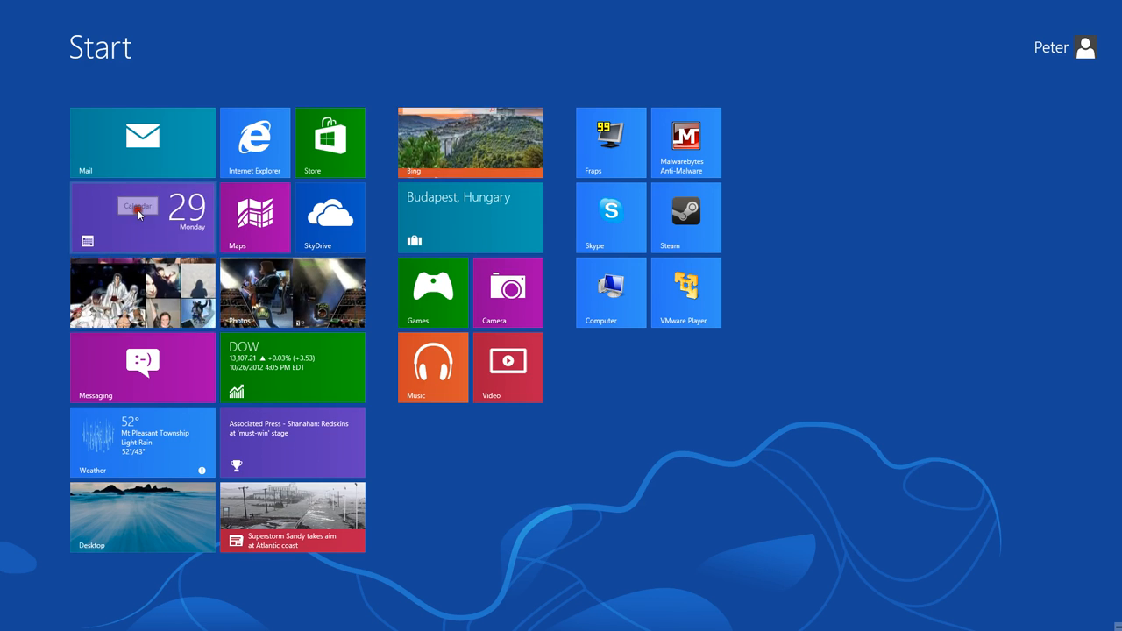
{"action": "left_click", "coordinate": [142, 217]}
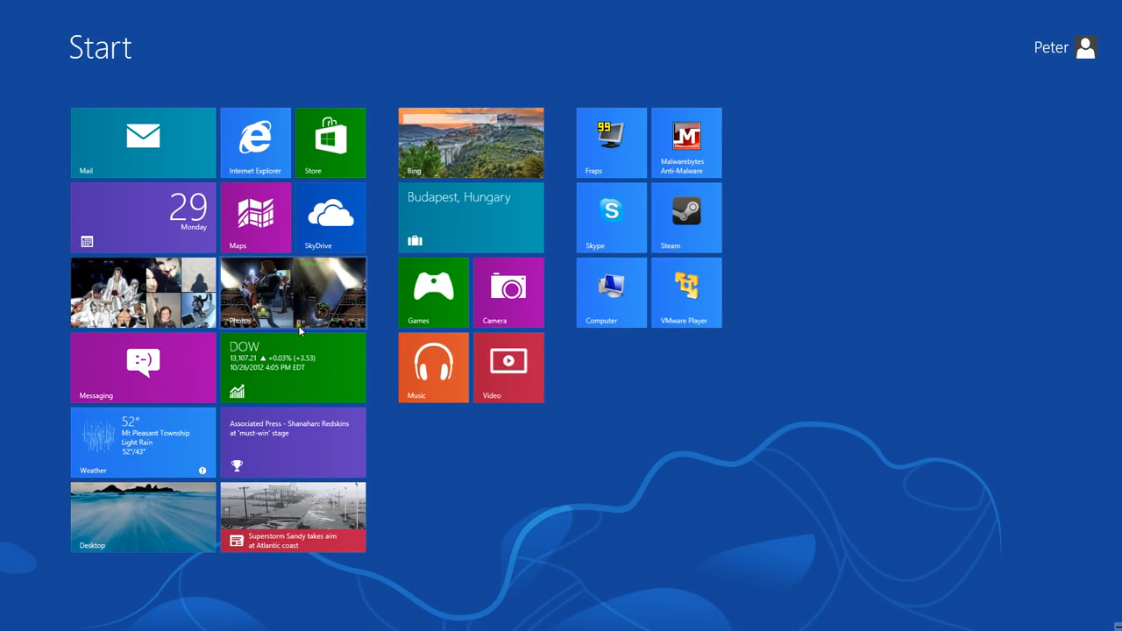
{"action": "mouse_move", "coordinate": [91, 288]}
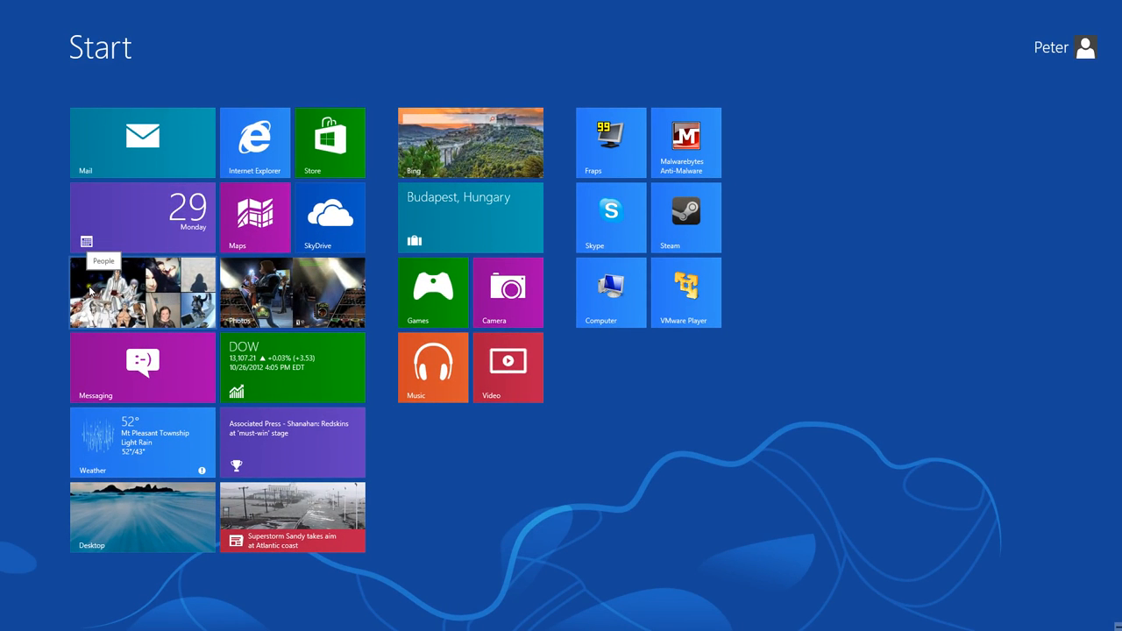
{"action": "mouse_move", "coordinate": [87, 288]}
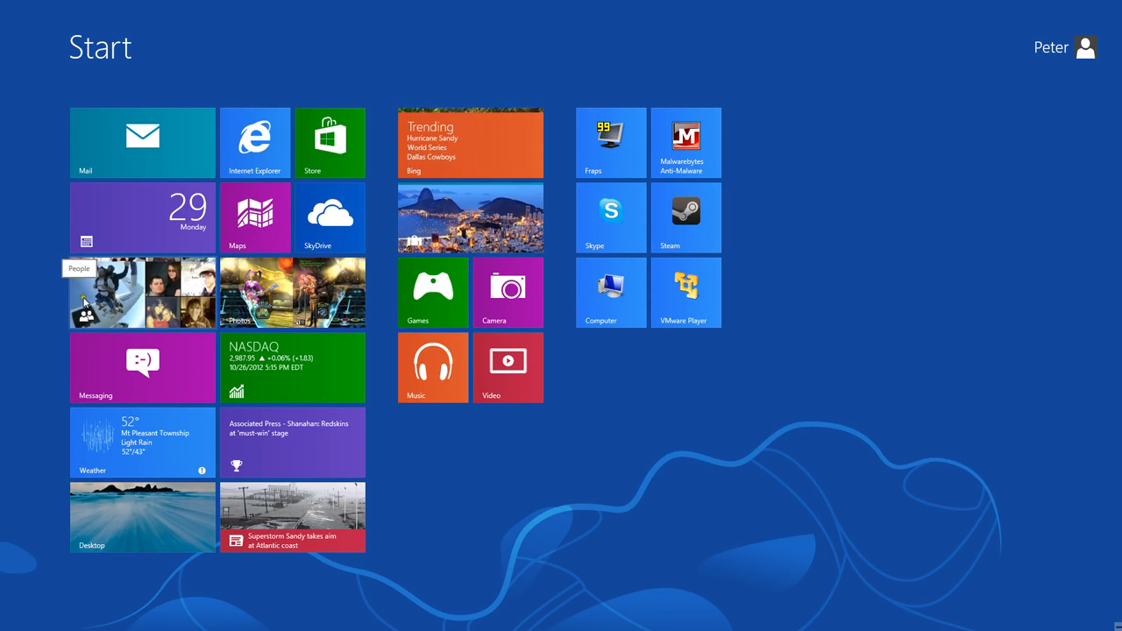
{"action": "mouse_move", "coordinate": [376, 371]}
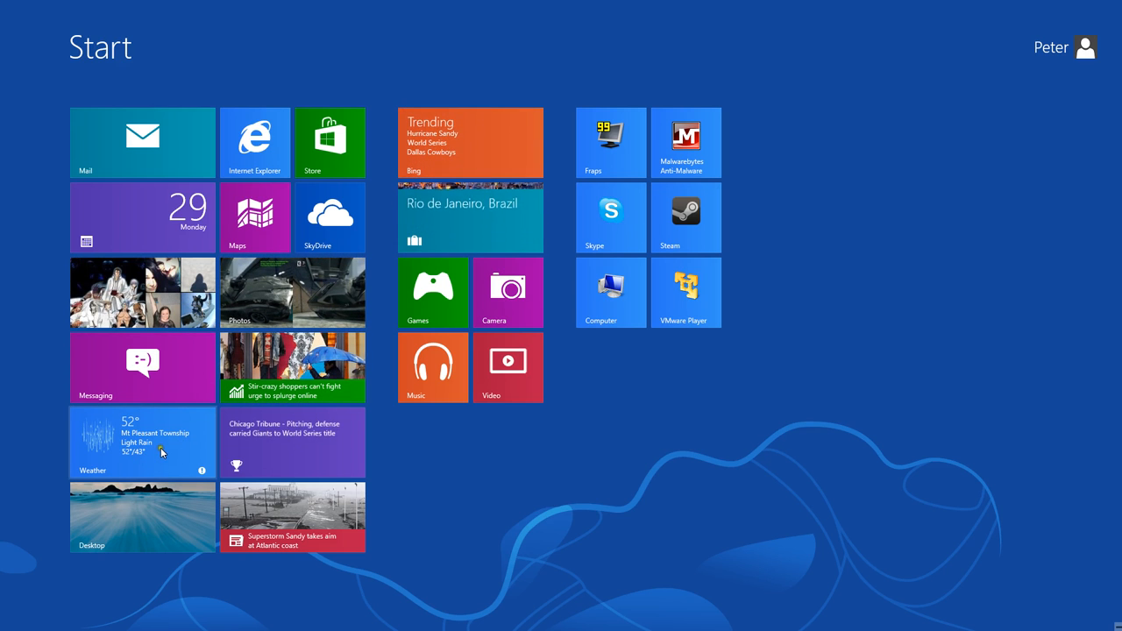
{"action": "mouse_move", "coordinate": [151, 454]}
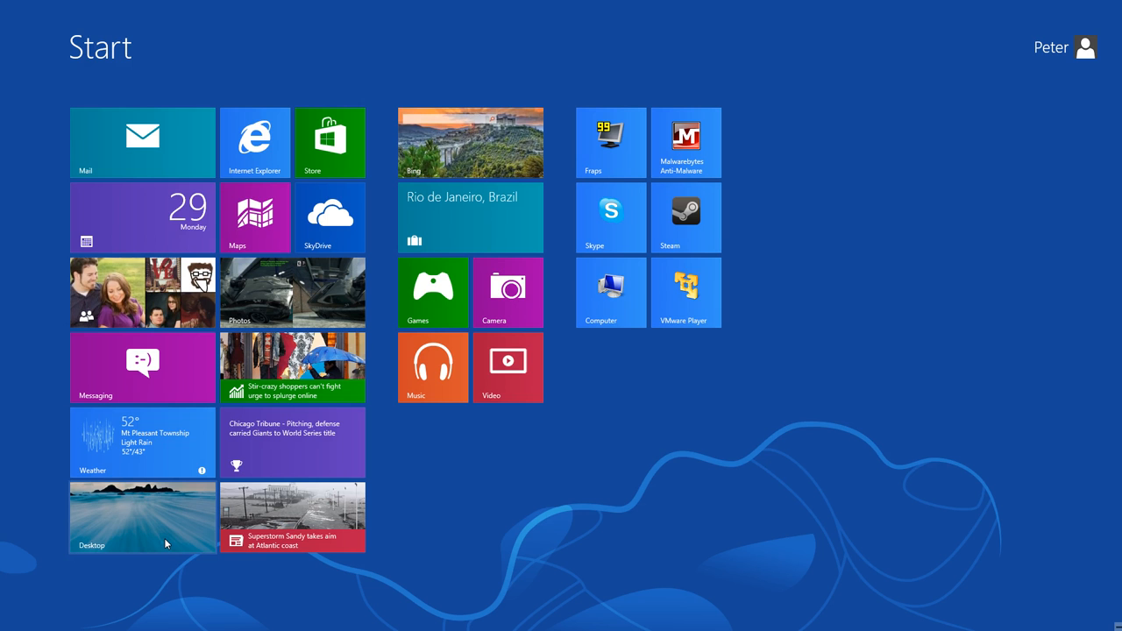
{"action": "left_click", "coordinate": [140, 518]}
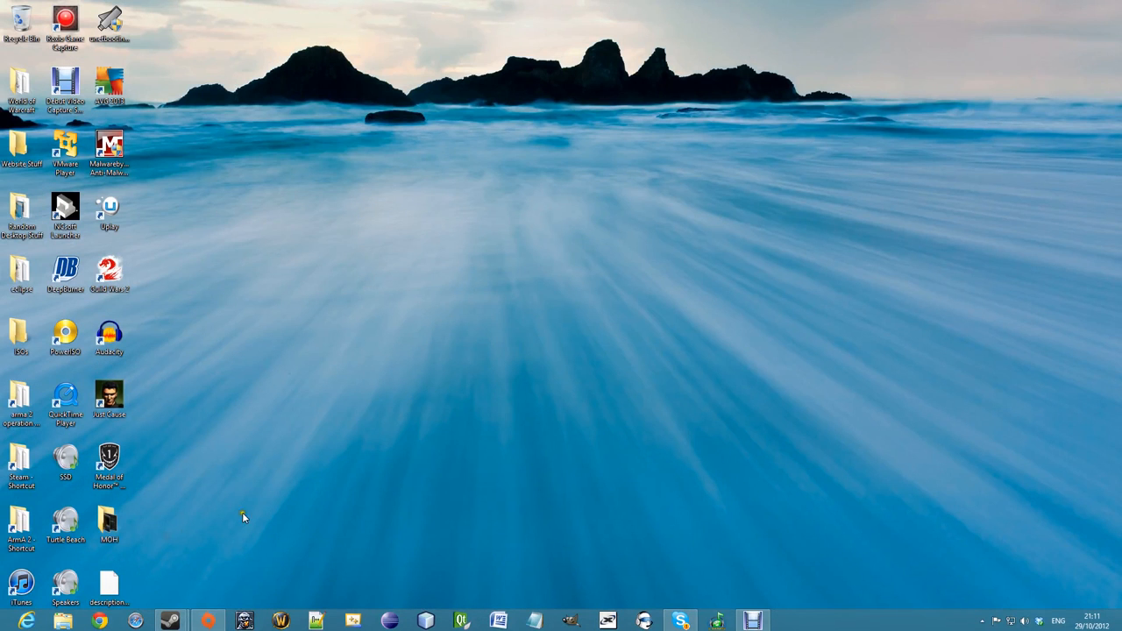
{"action": "mouse_move", "coordinate": [404, 442]}
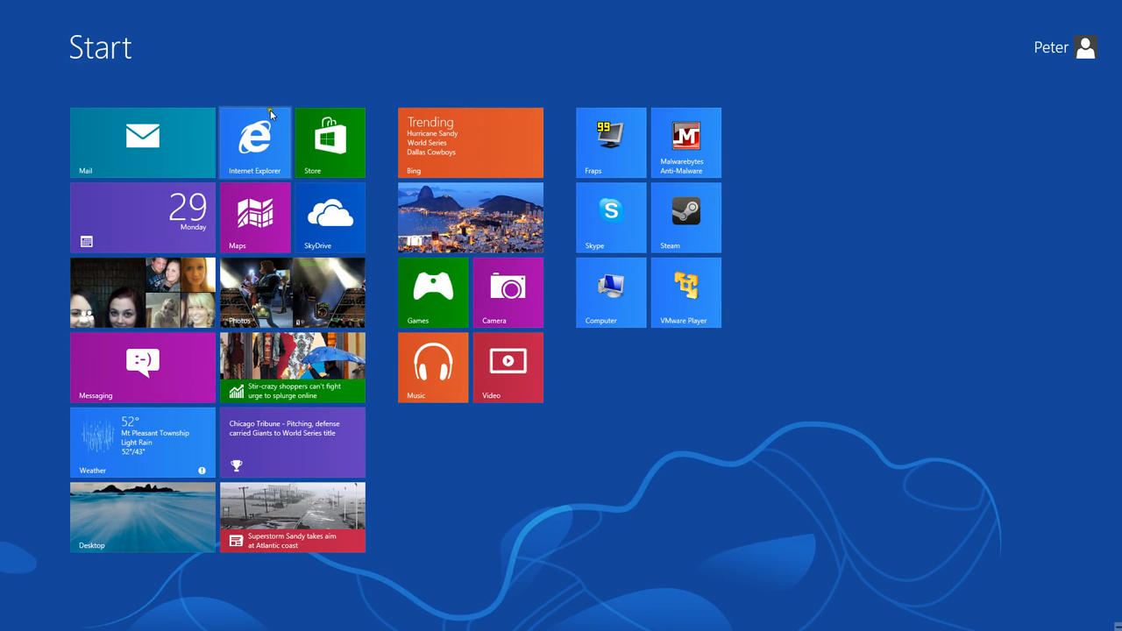
{"action": "mouse_move", "coordinate": [273, 141]}
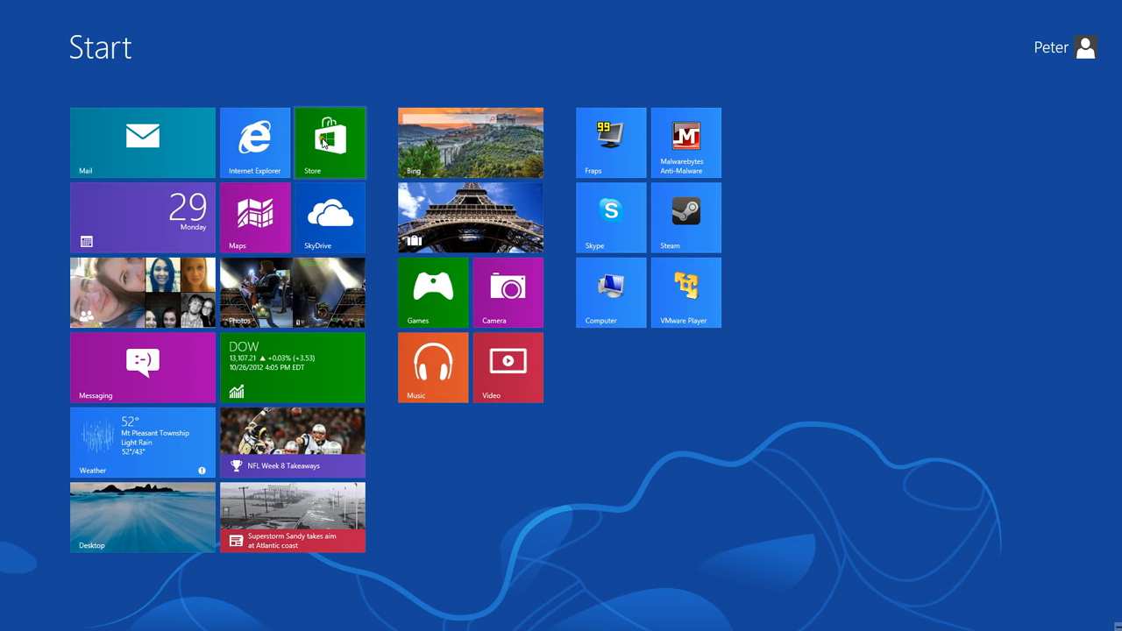
Step: Go from the Netflix page to the Store home and scroll through categories to Sport and Books & Reference
{"action": "left_click", "coordinate": [330, 142]}
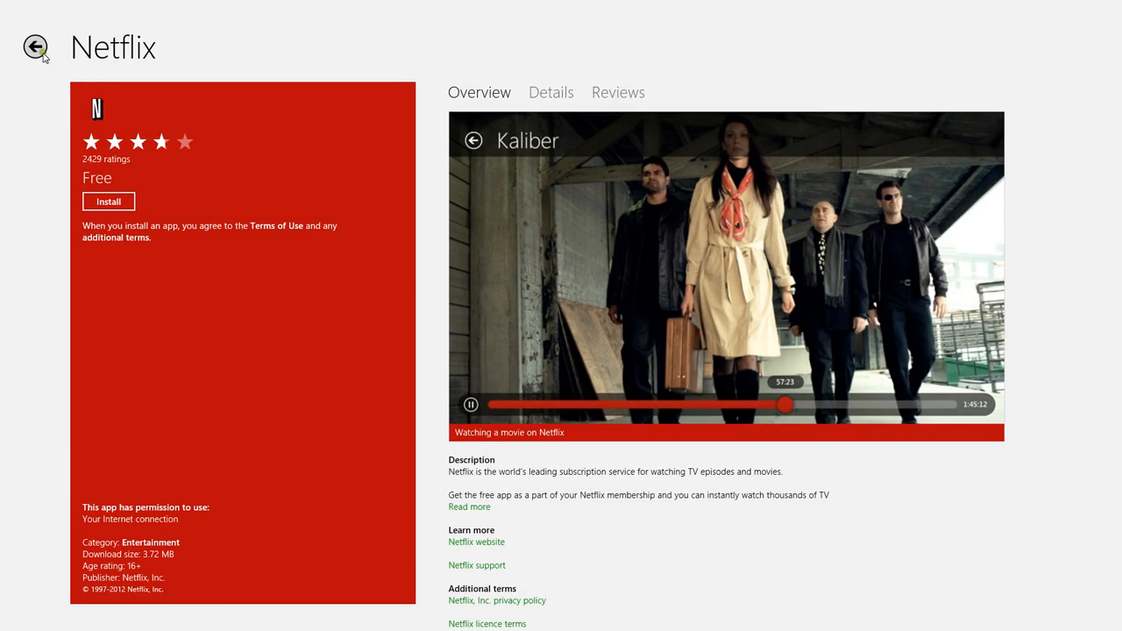
{"action": "left_click", "coordinate": [35, 47]}
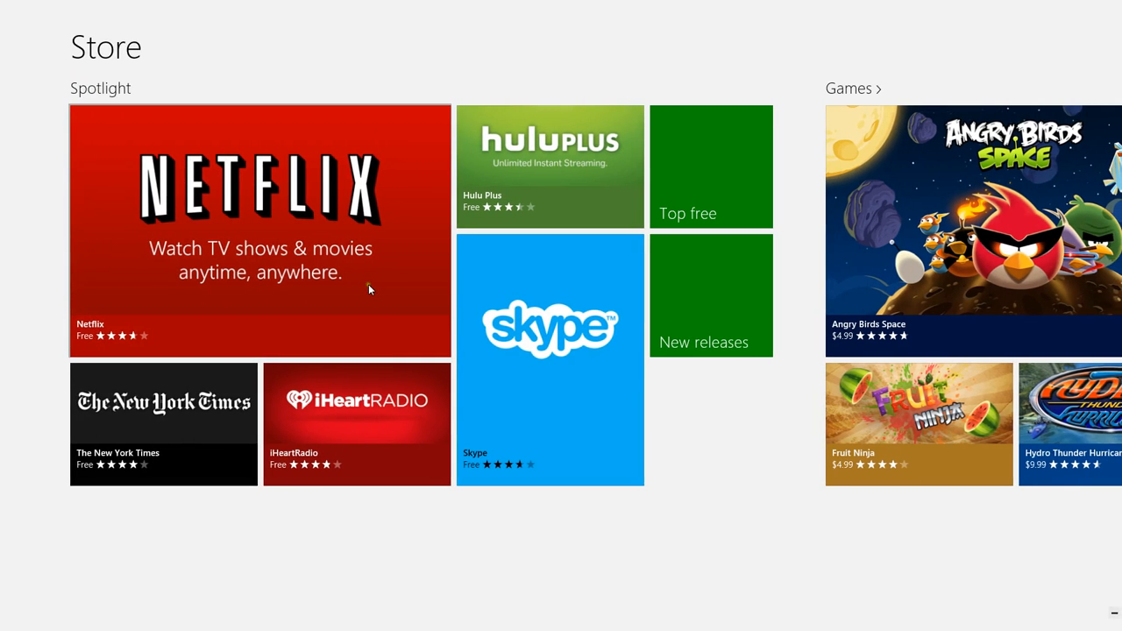
{"action": "scroll", "scroll_direction": "right", "scroll_amount": 3}
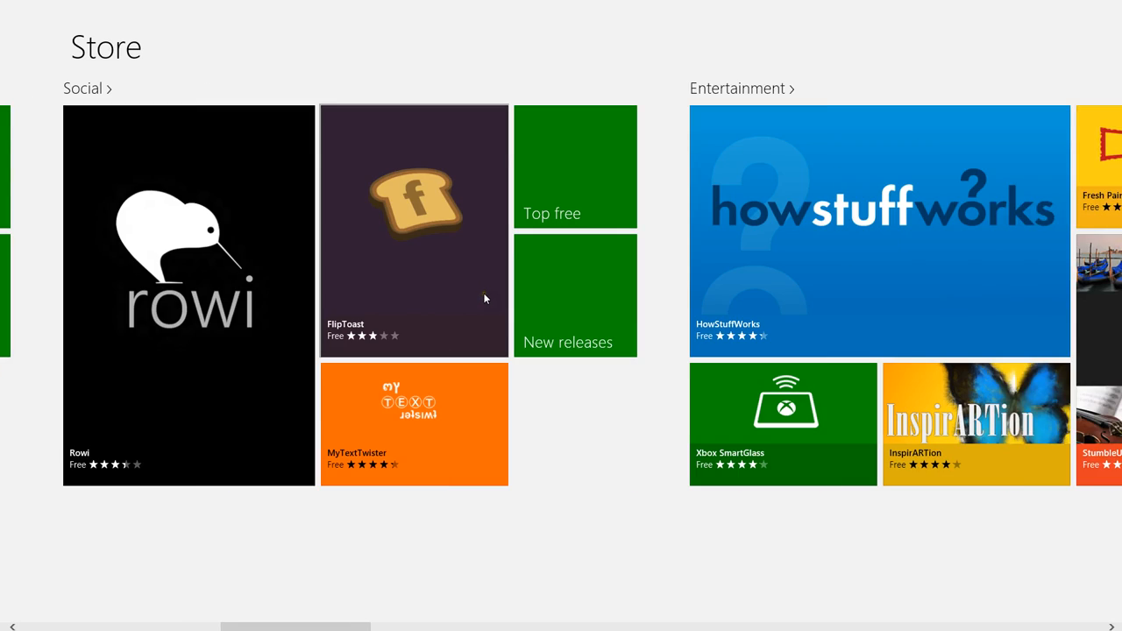
{"action": "scroll", "scroll_direction": "right", "scroll_amount": 3}
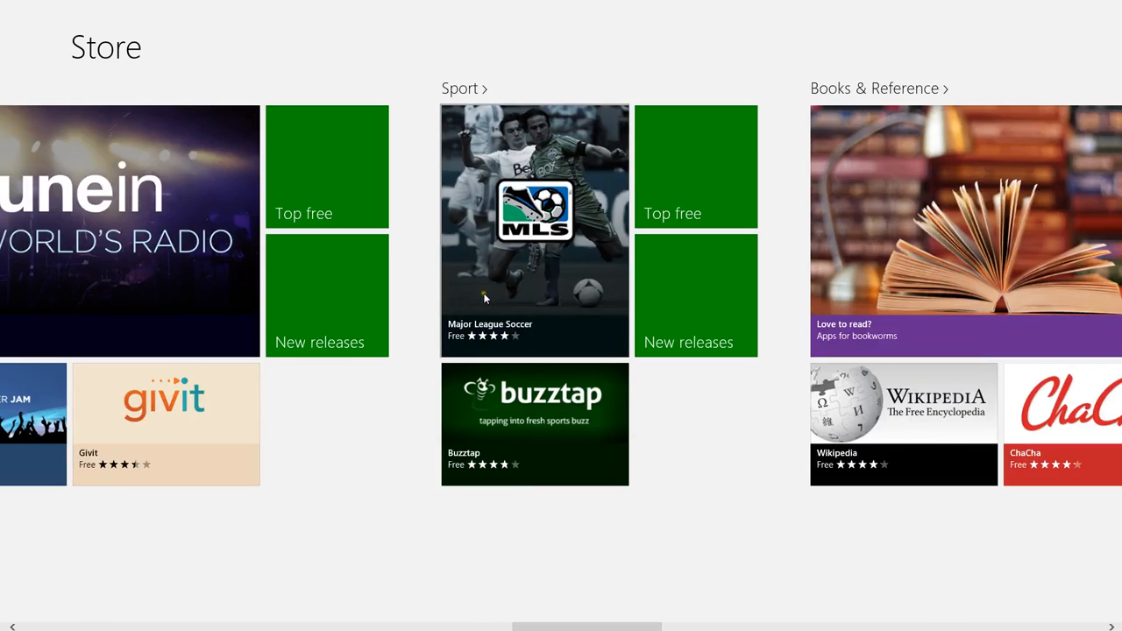
{"action": "scroll", "scroll_direction": "right", "scroll_amount": 3}
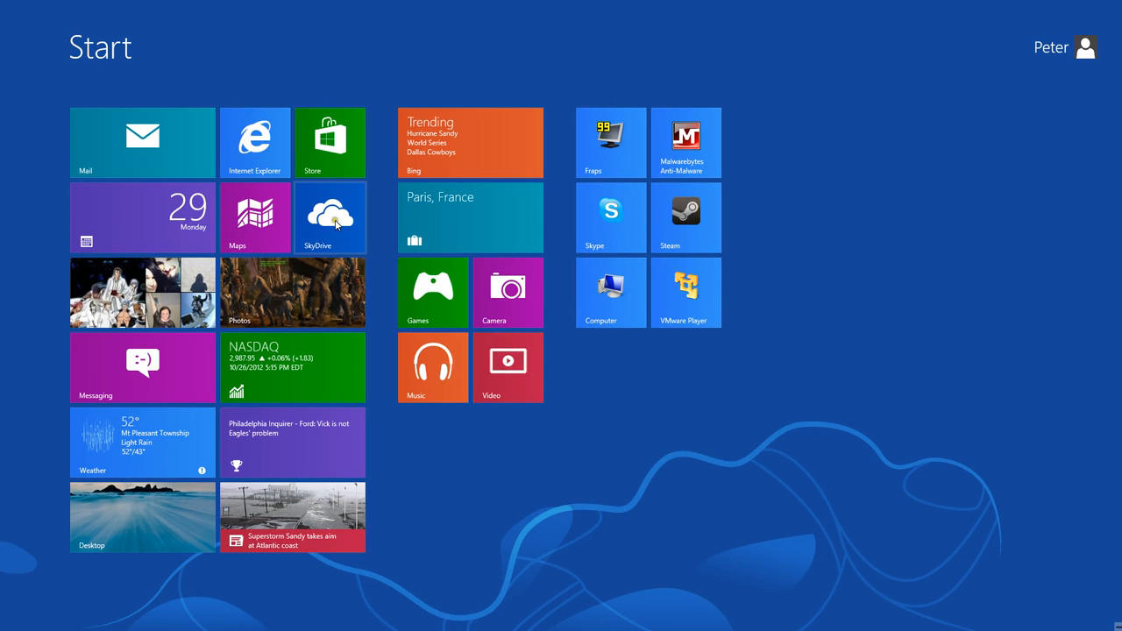
{"action": "mouse_move", "coordinate": [277, 312]}
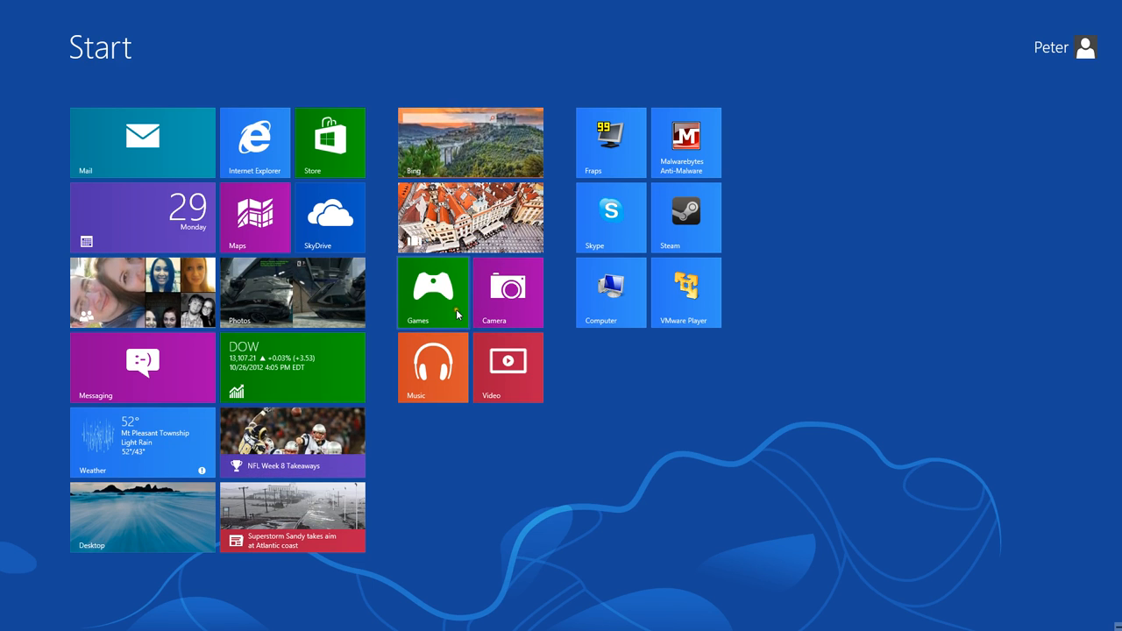
Step: Launch Xbox Games and scroll to the Windows and Xbox 360 games store sections
{"action": "left_click", "coordinate": [432, 291]}
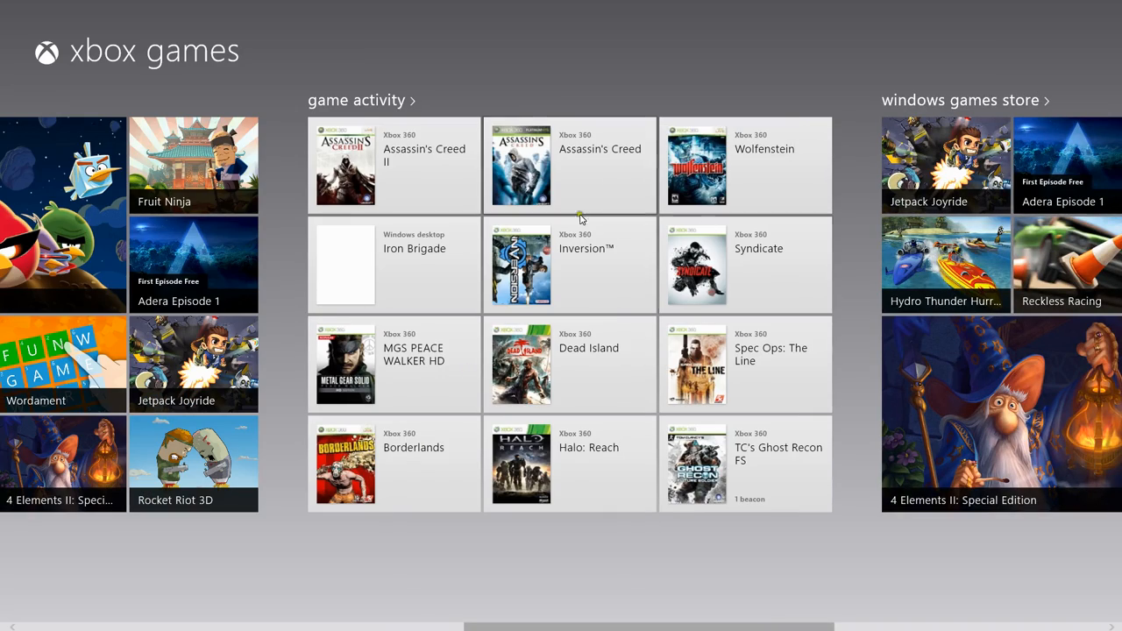
{"action": "scroll", "scroll_direction": "right", "scroll_amount": 3}
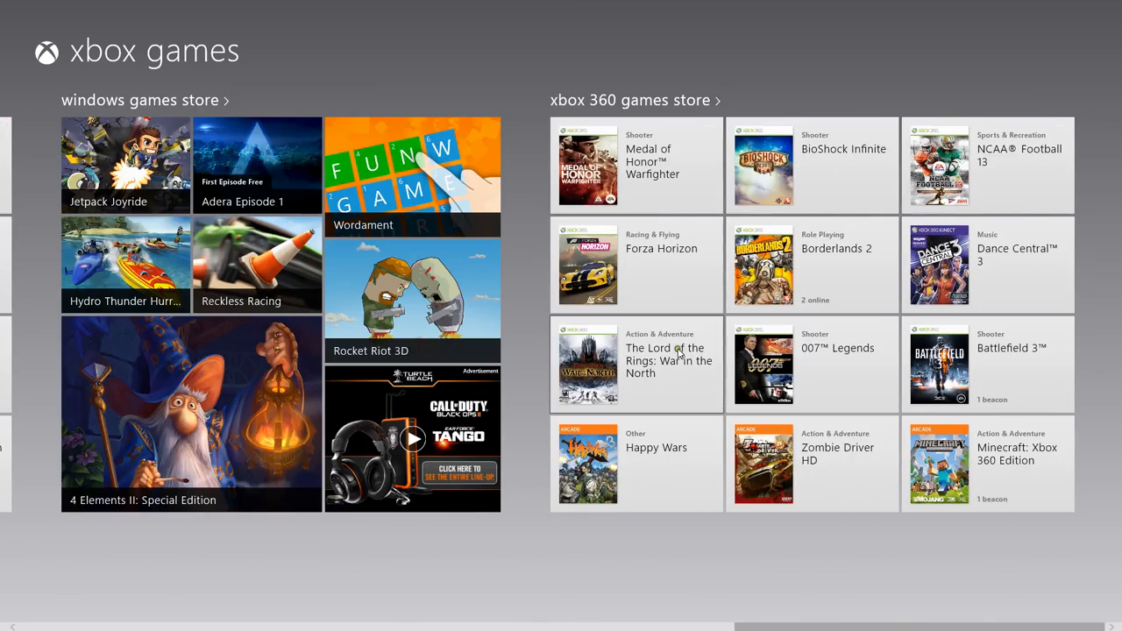
{"action": "mouse_move", "coordinate": [528, 363]}
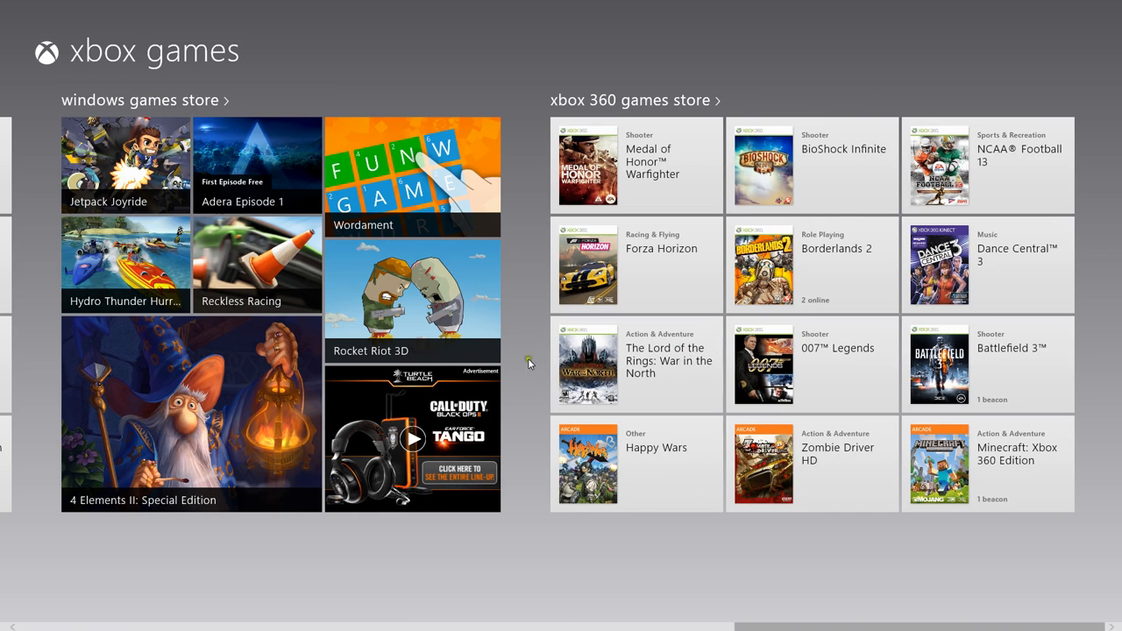
{"action": "mouse_move", "coordinate": [389, 209]}
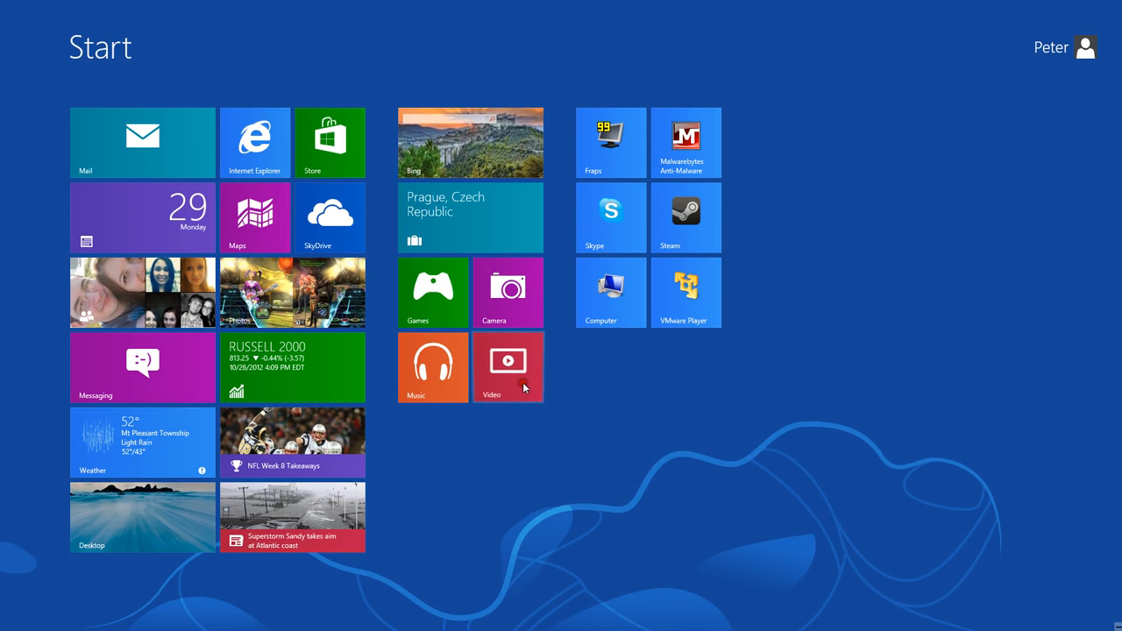
Step: Bring up the Start screen app bar offering the All apps option
{"action": "left_click", "coordinate": [508, 368]}
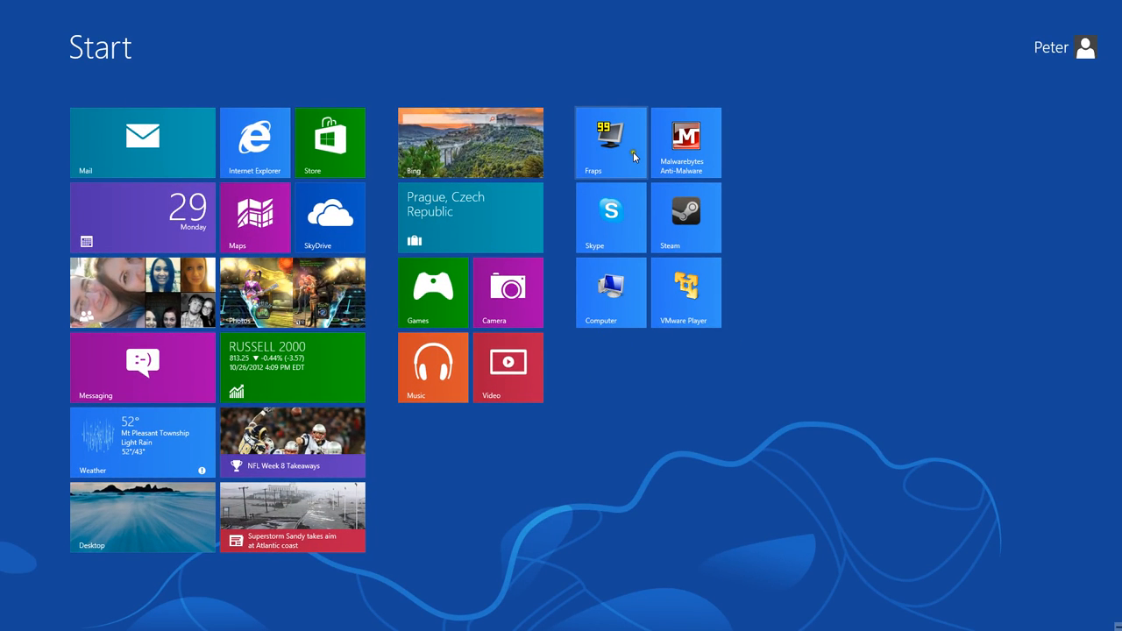
{"action": "mouse_move", "coordinate": [692, 410]}
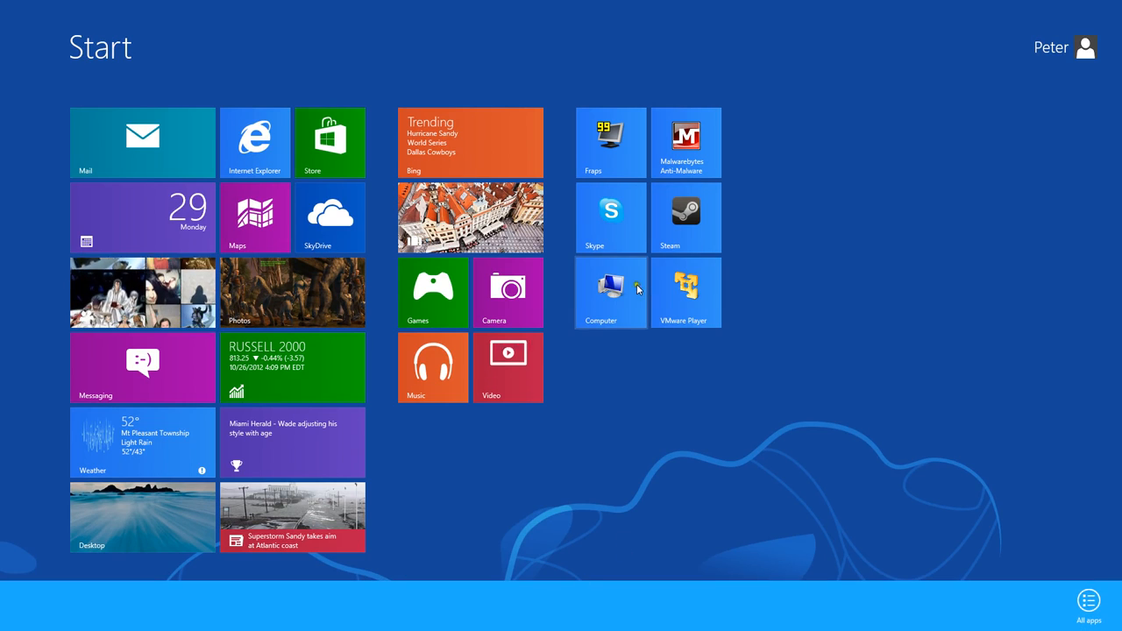
{"action": "mouse_move", "coordinate": [771, 554]}
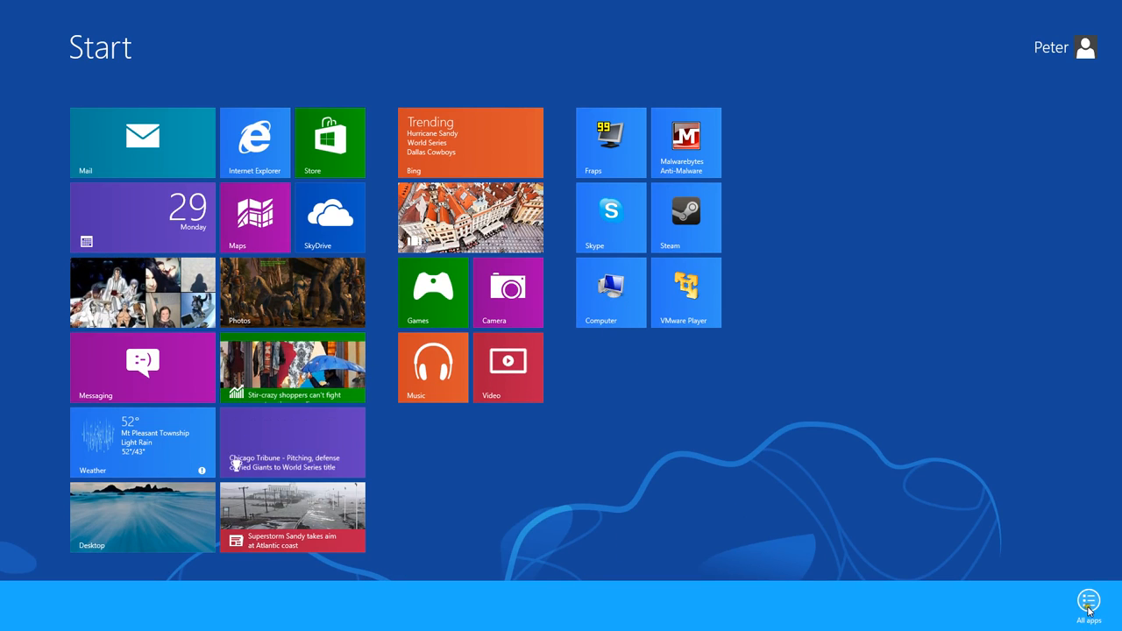
Step: Show All Apps and scroll through to the Windows System and World of Warcraft groups
{"action": "left_click", "coordinate": [1087, 596]}
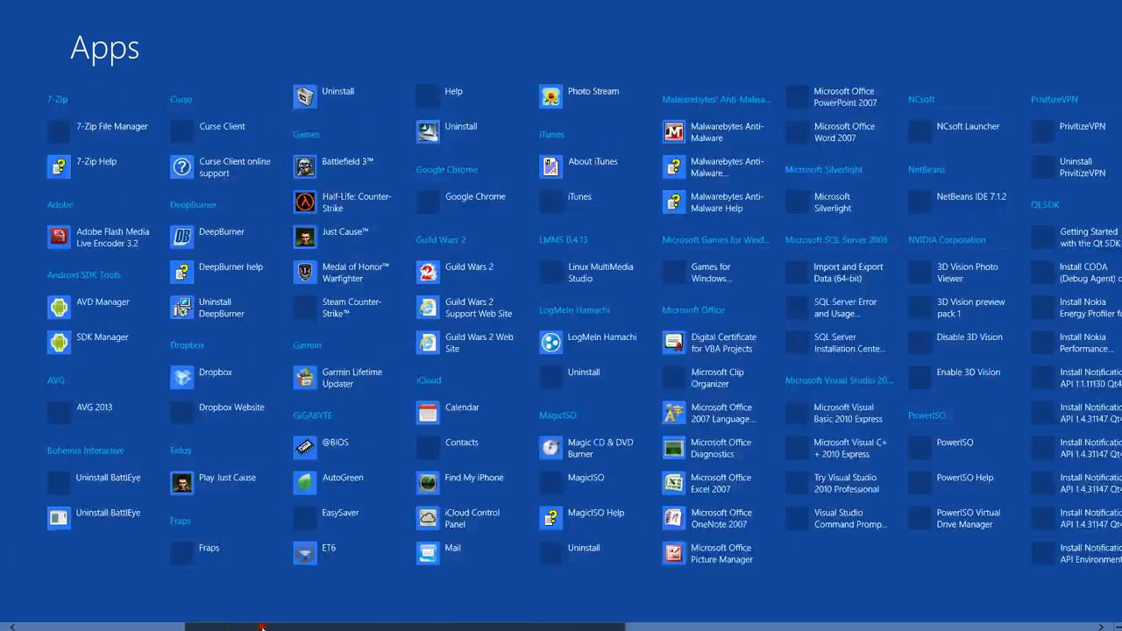
{"action": "scroll", "scroll_direction": "left", "scroll_amount": 3}
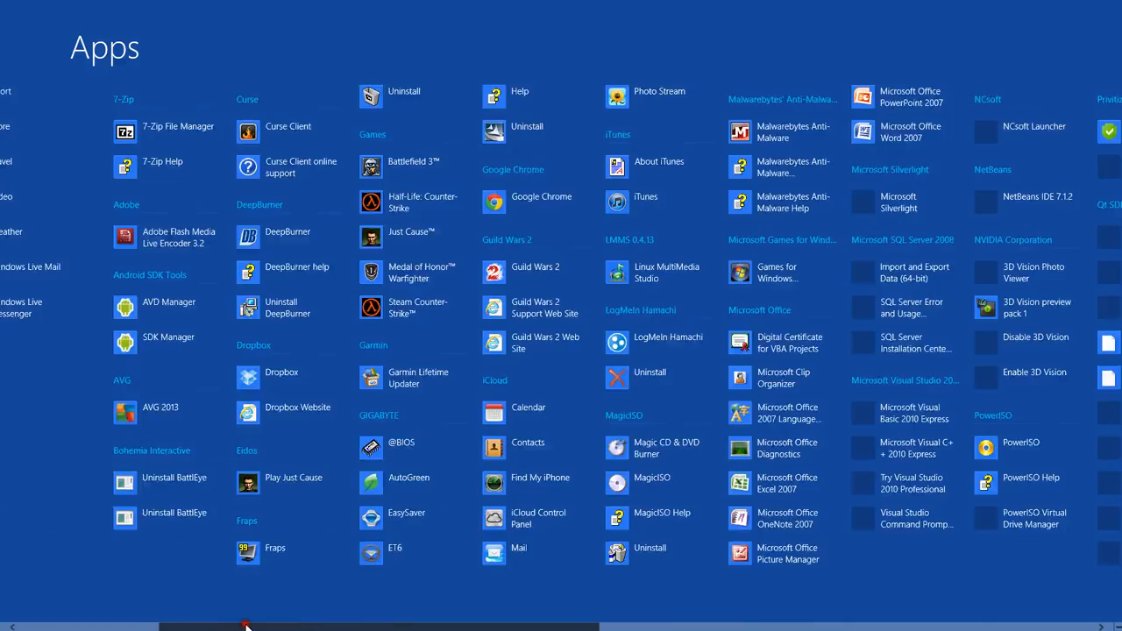
{"action": "scroll", "scroll_direction": "left", "scroll_amount": 3}
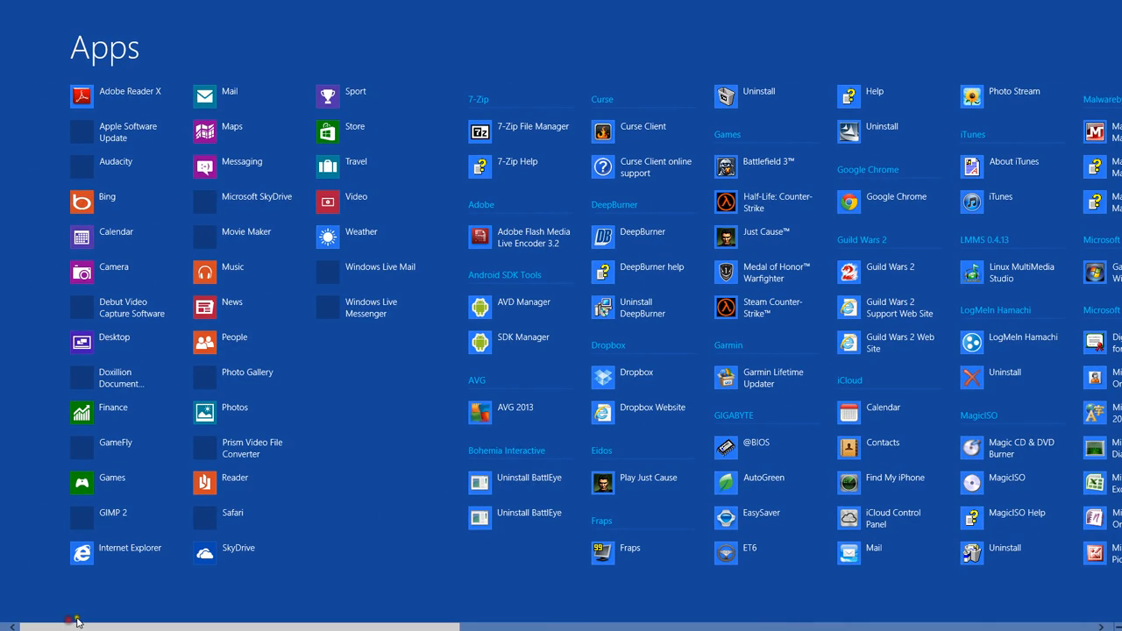
{"action": "mouse_move", "coordinate": [347, 252]}
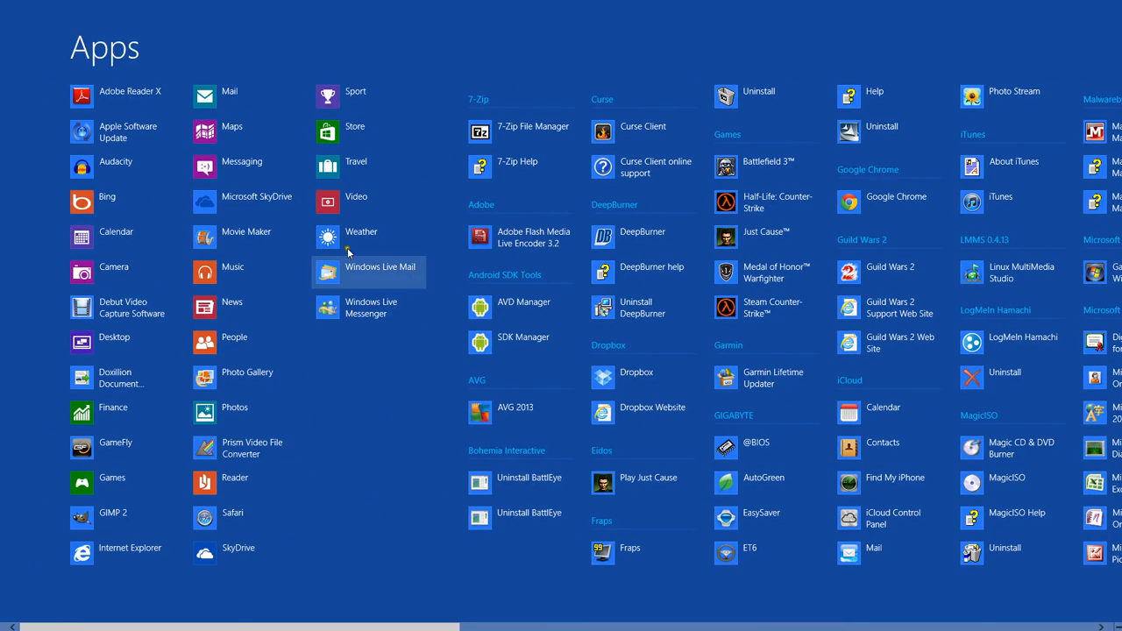
{"action": "scroll", "scroll_direction": "right", "scroll_amount": 3}
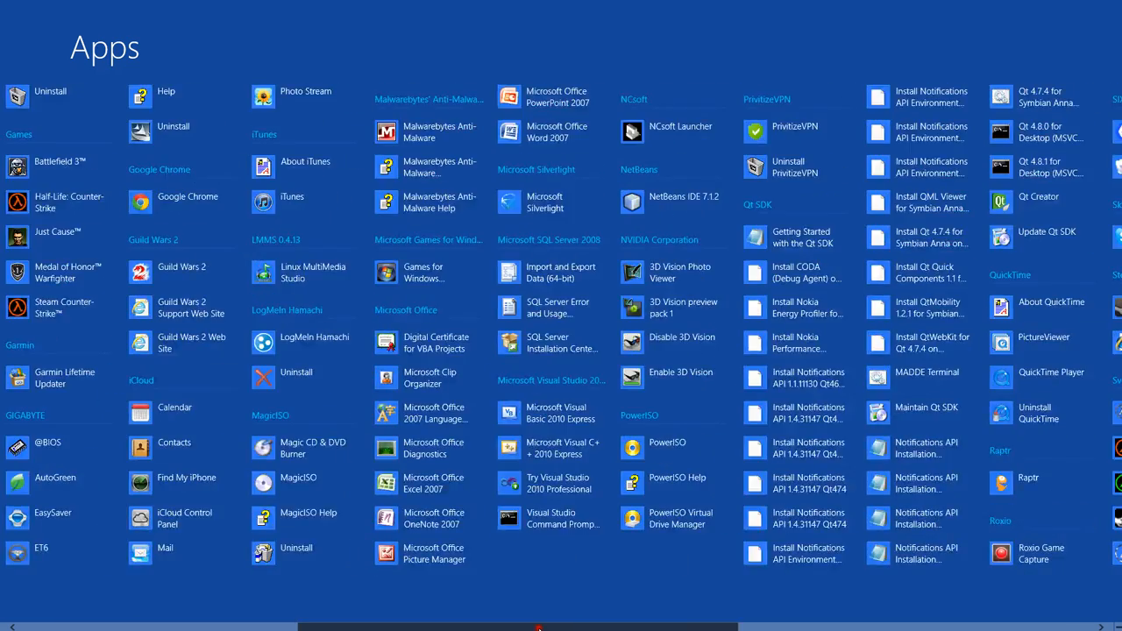
{"action": "scroll", "scroll_direction": "right", "scroll_amount": 3}
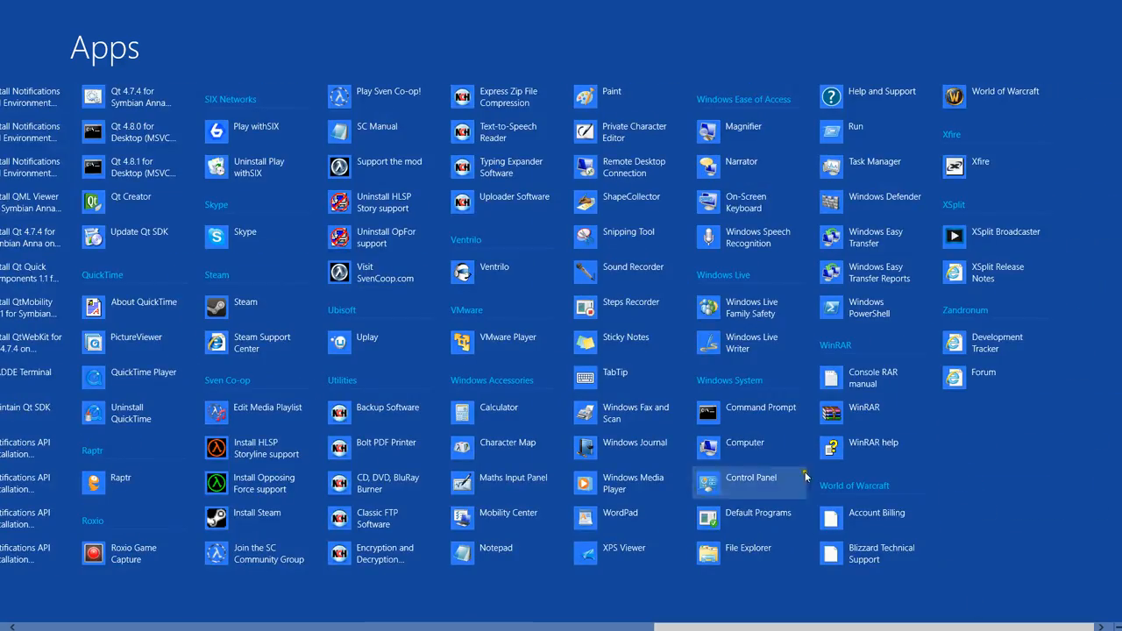
{"action": "mouse_move", "coordinate": [761, 414]}
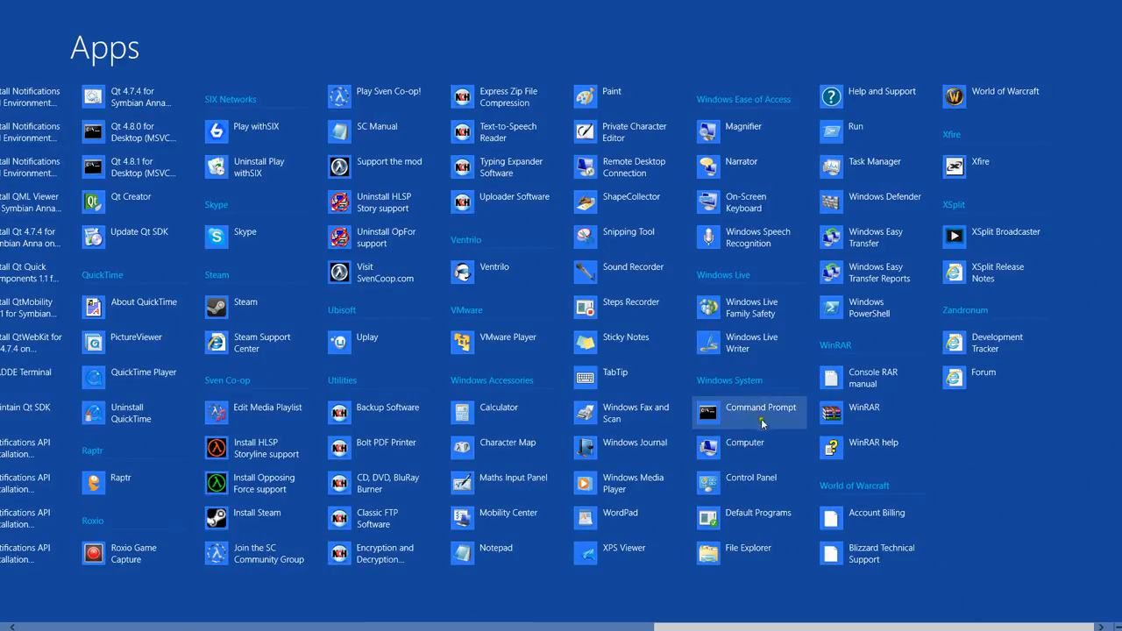
{"action": "mouse_move", "coordinate": [512, 483]}
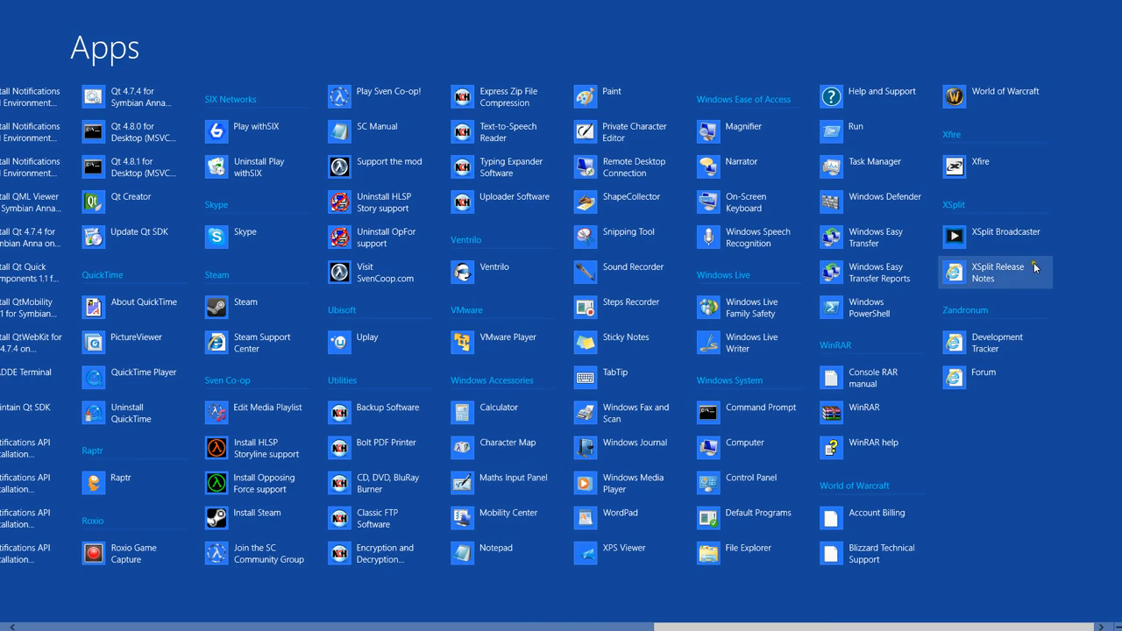
{"action": "mouse_move", "coordinate": [898, 628]}
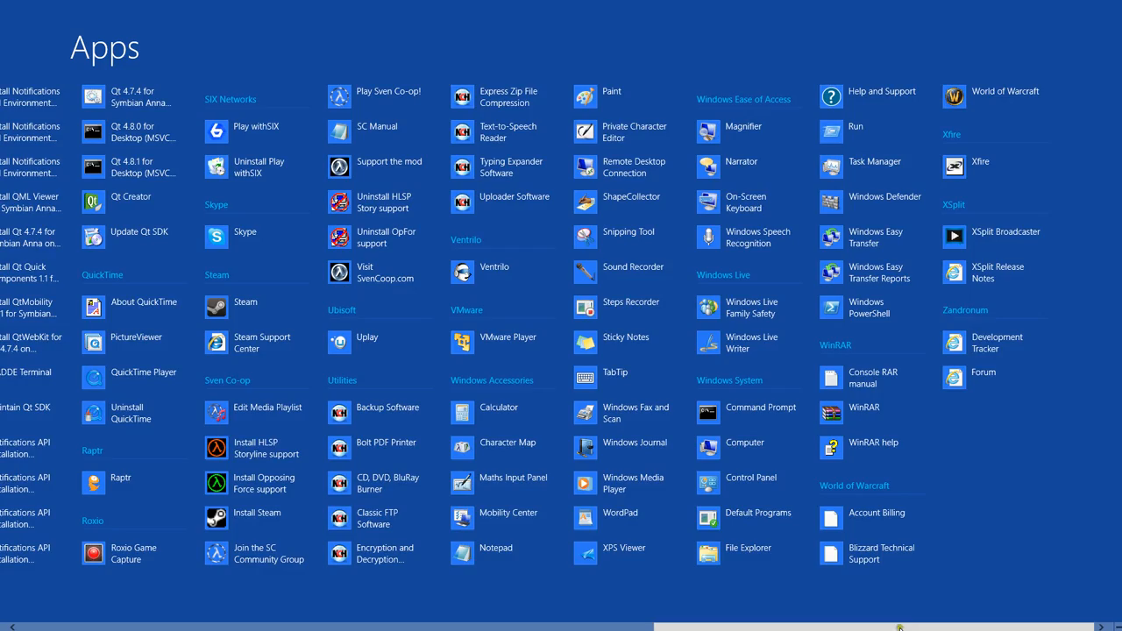
{"action": "scroll", "scroll_direction": "left", "scroll_amount": 3}
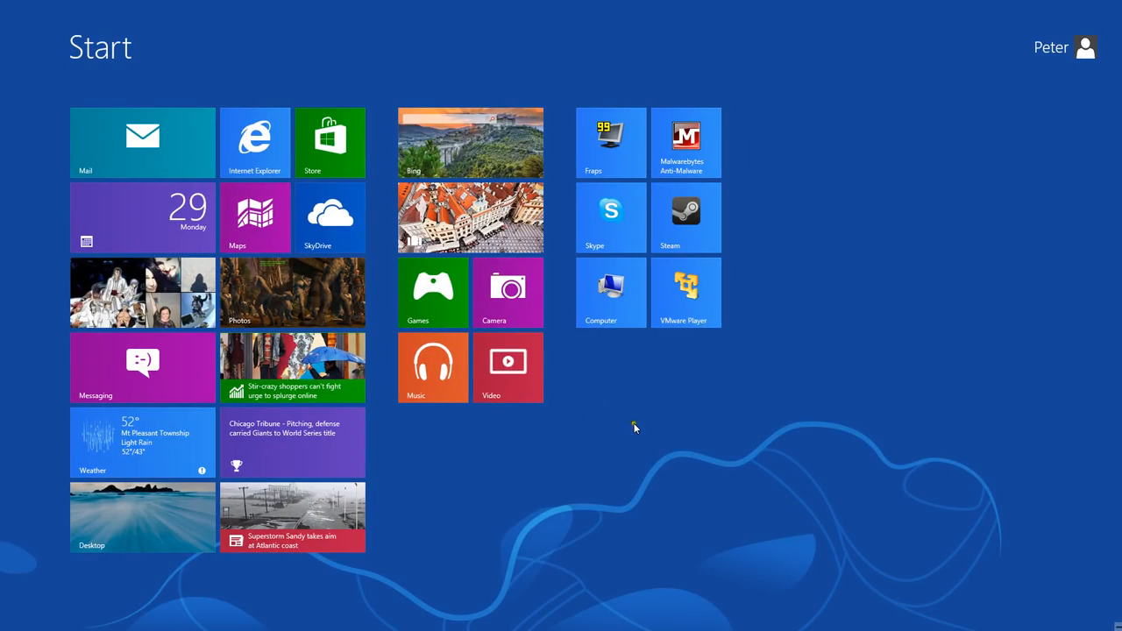
{"action": "mouse_move", "coordinate": [780, 249]}
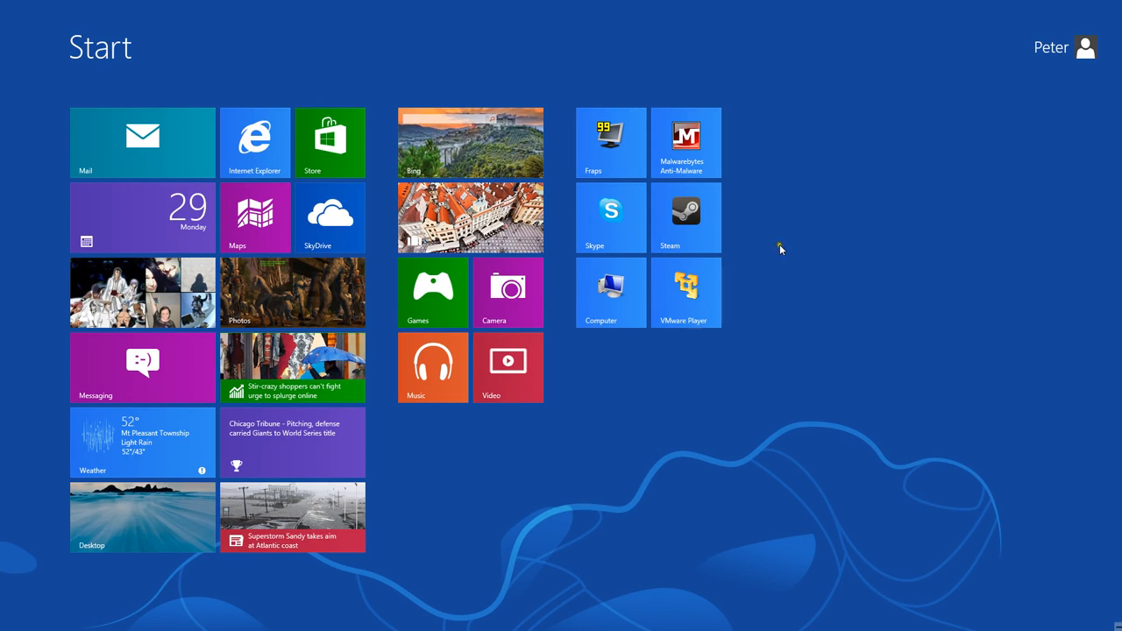
{"action": "mouse_move", "coordinate": [761, 378]}
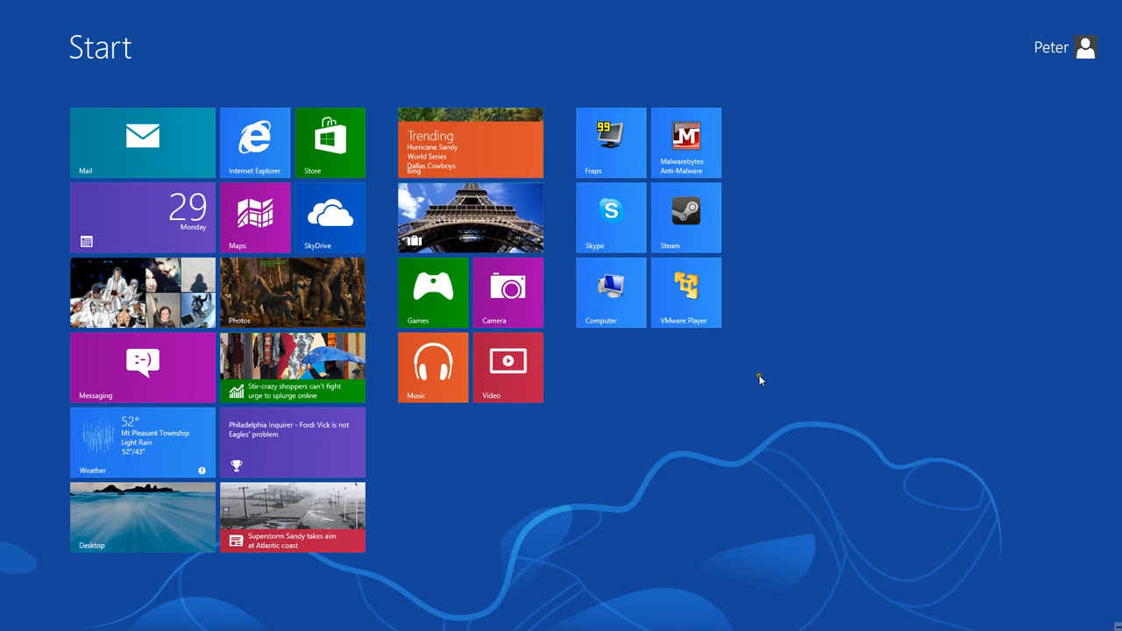
{"action": "mouse_move", "coordinate": [613, 396]}
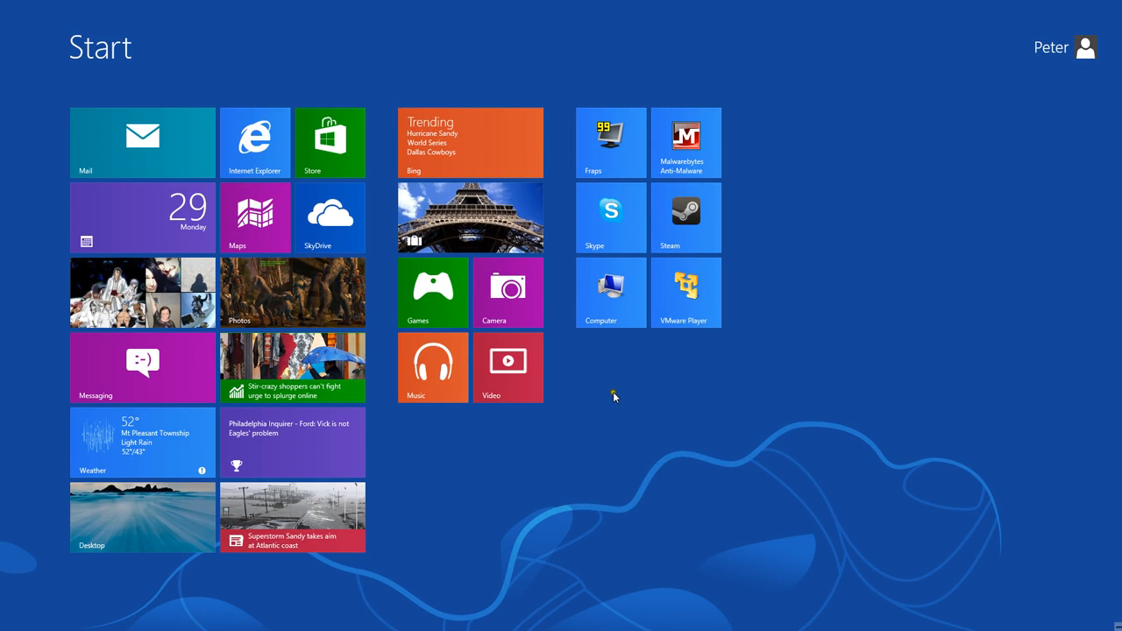
{"action": "mouse_move", "coordinate": [803, 301]}
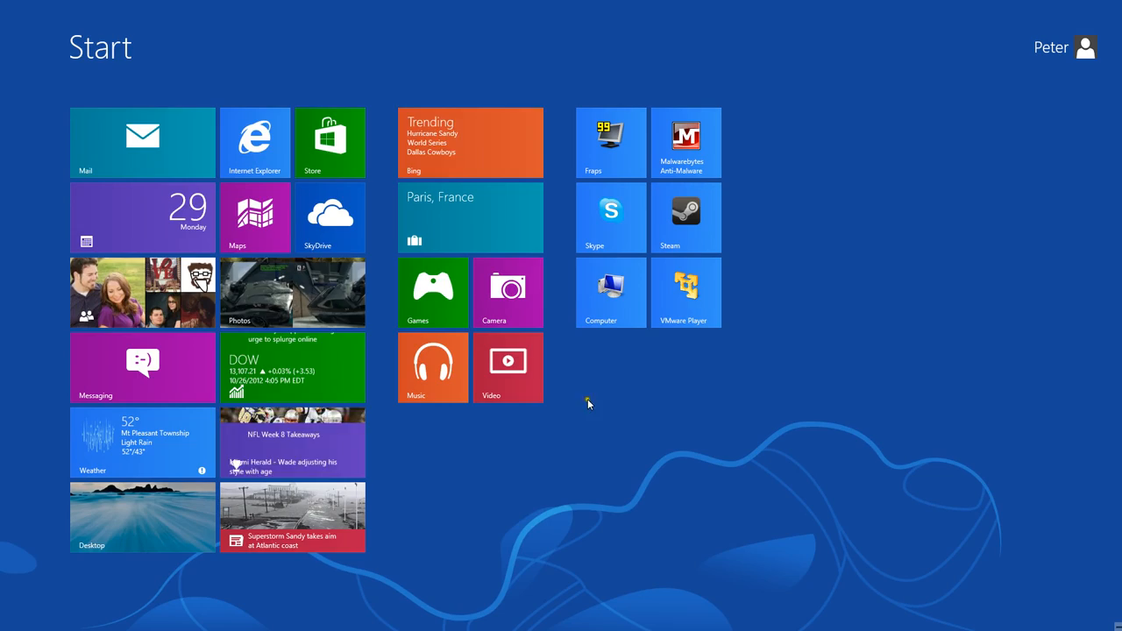
Step: Return from the apps list to the Start screen with its live tiles
{"action": "left_click", "coordinate": [508, 368]}
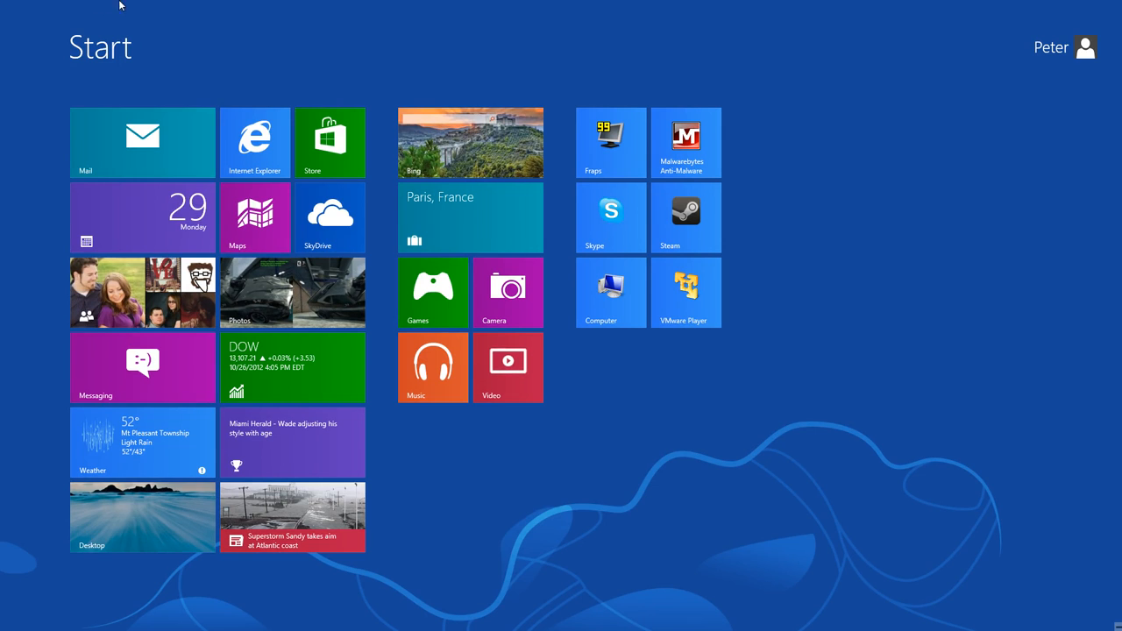
{"action": "mouse_move", "coordinate": [1002, 7]}
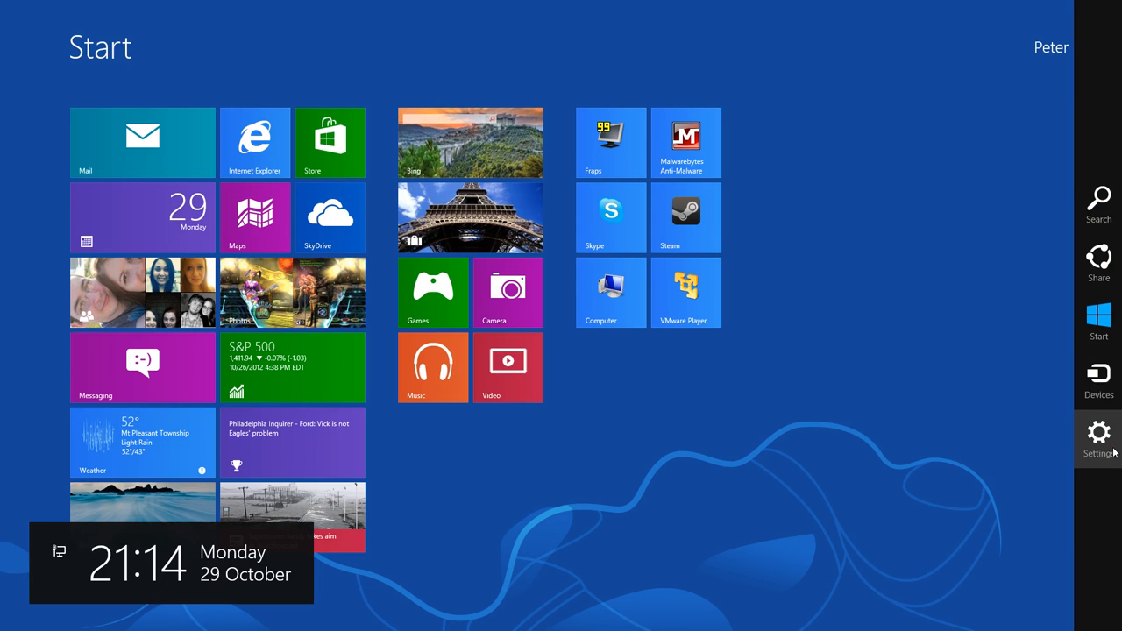
{"action": "mouse_move", "coordinate": [1097, 377]}
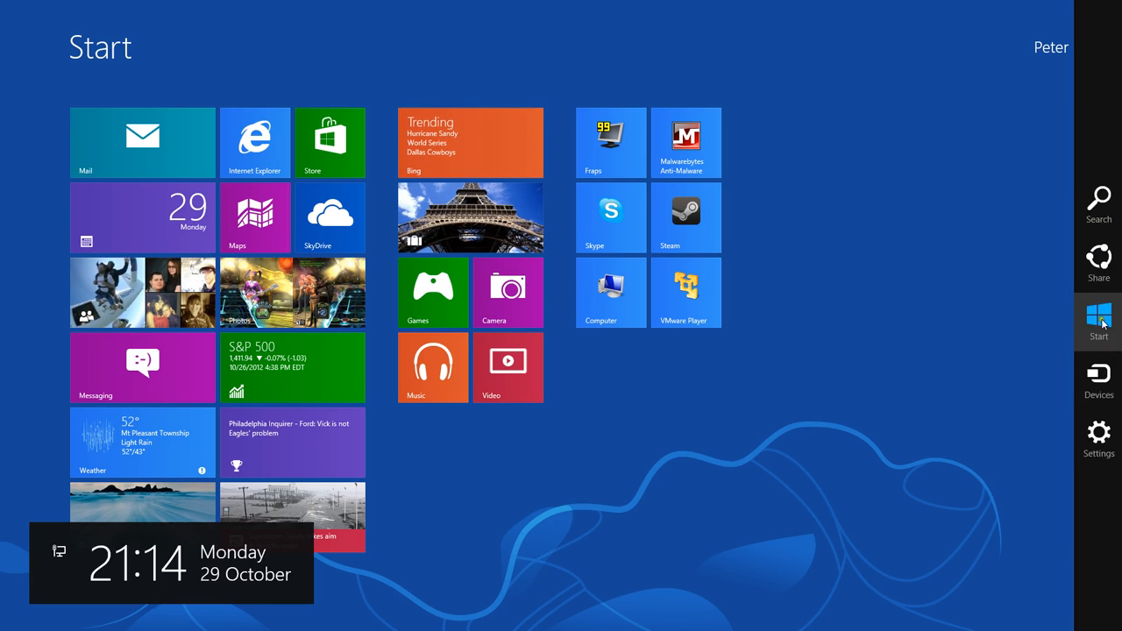
{"action": "mouse_move", "coordinate": [1097, 263]}
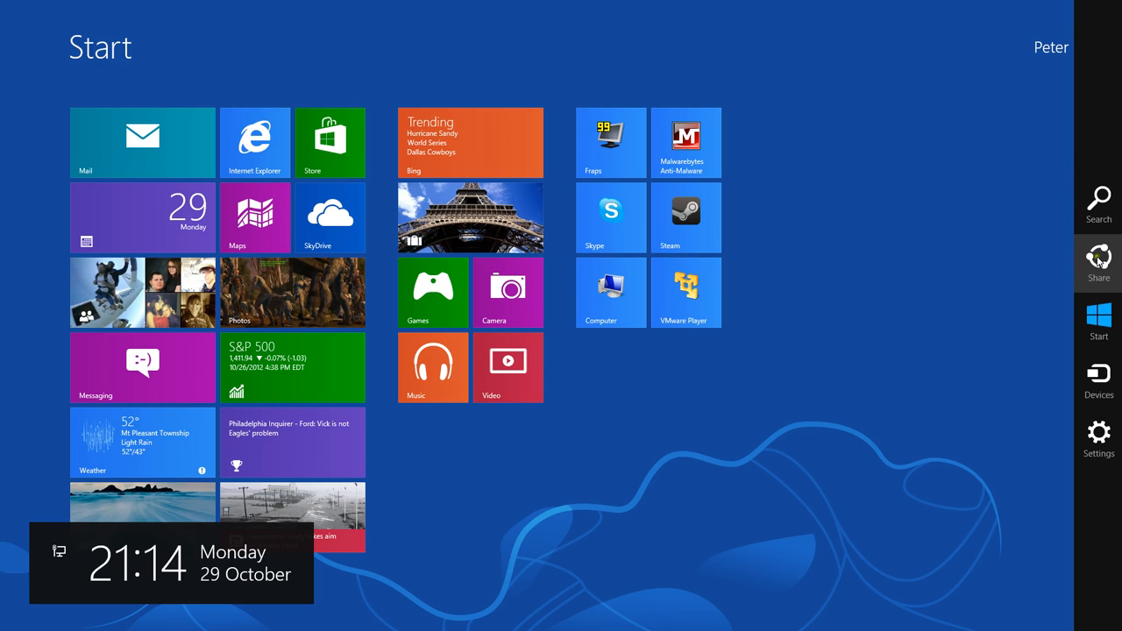
{"action": "mouse_move", "coordinate": [1097, 200]}
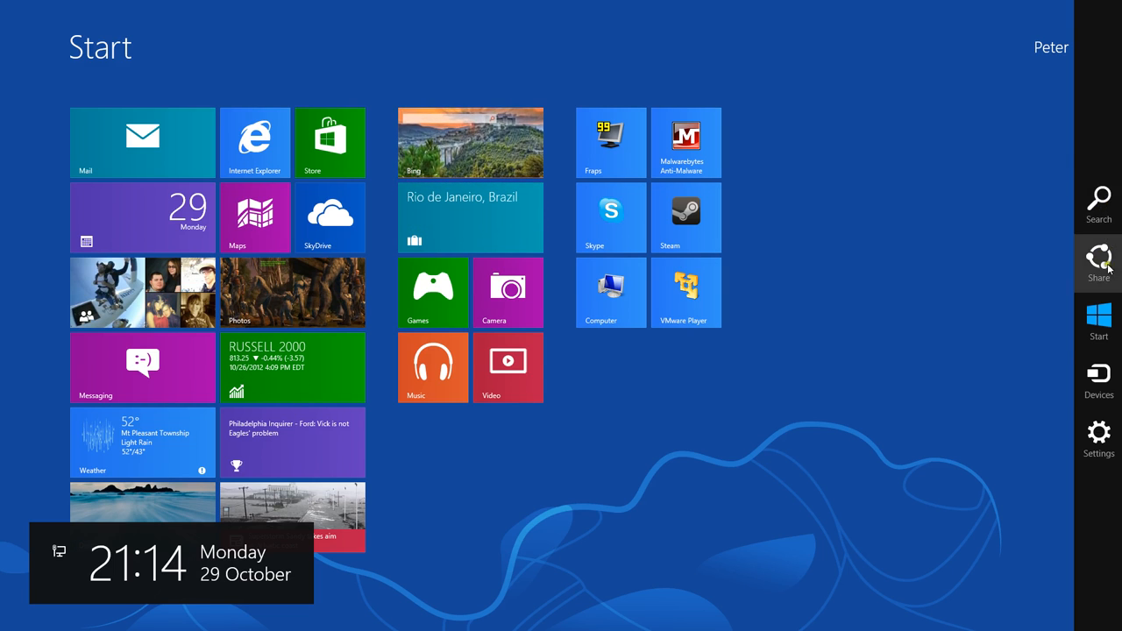
Step: Show the Settings pane with network, volume, power options, then return to the desktop
{"action": "left_click", "coordinate": [1097, 439]}
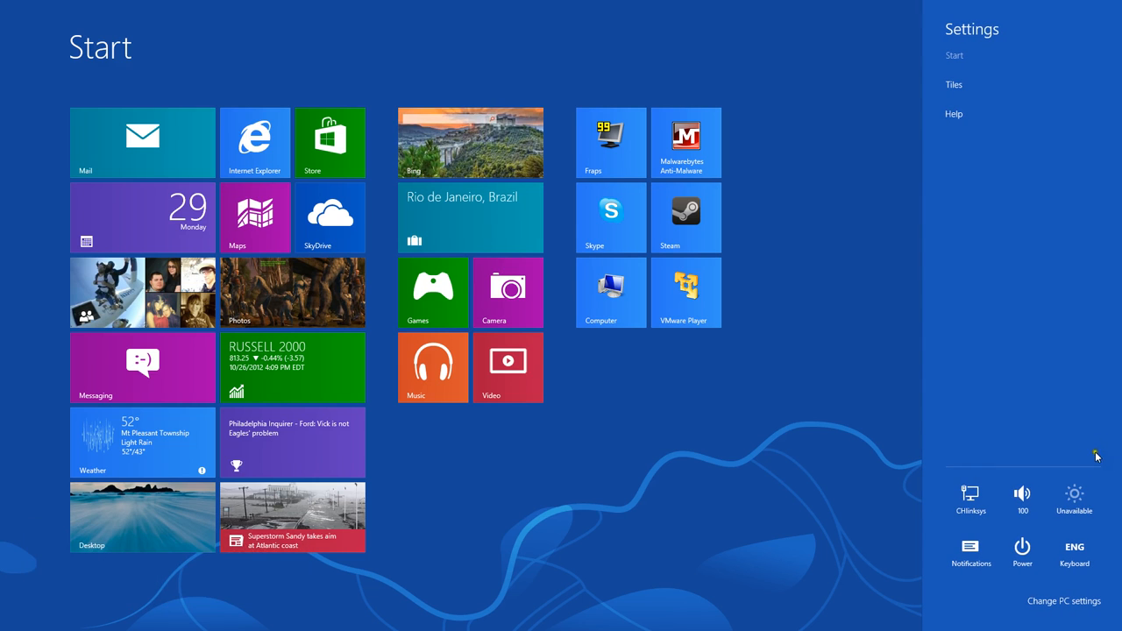
{"action": "mouse_move", "coordinate": [1022, 554]}
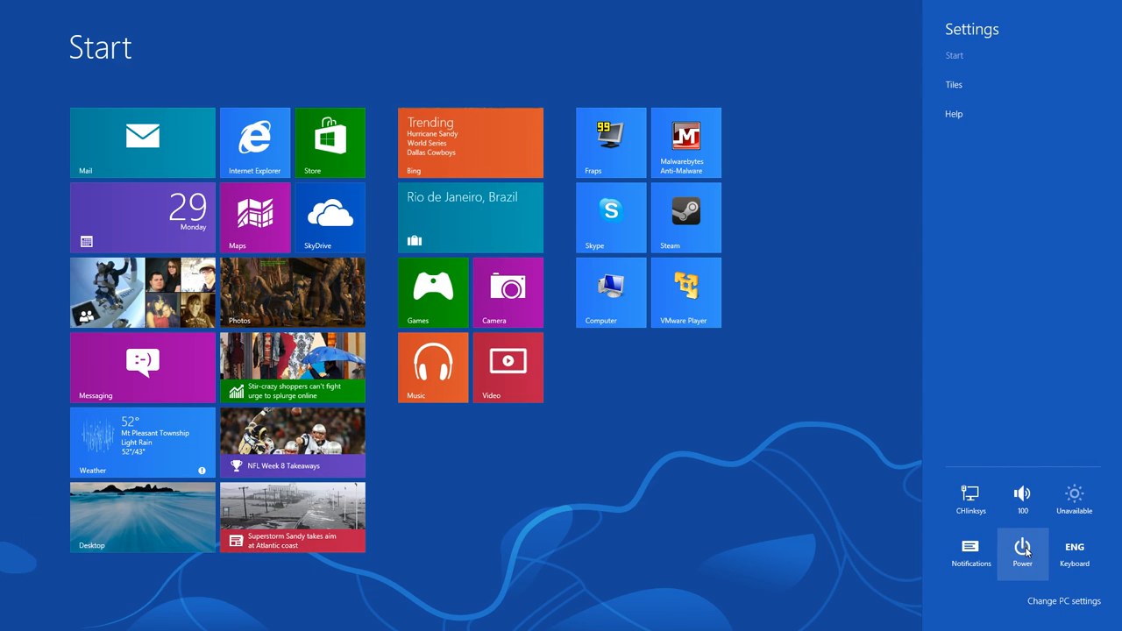
{"action": "mouse_move", "coordinate": [969, 500]}
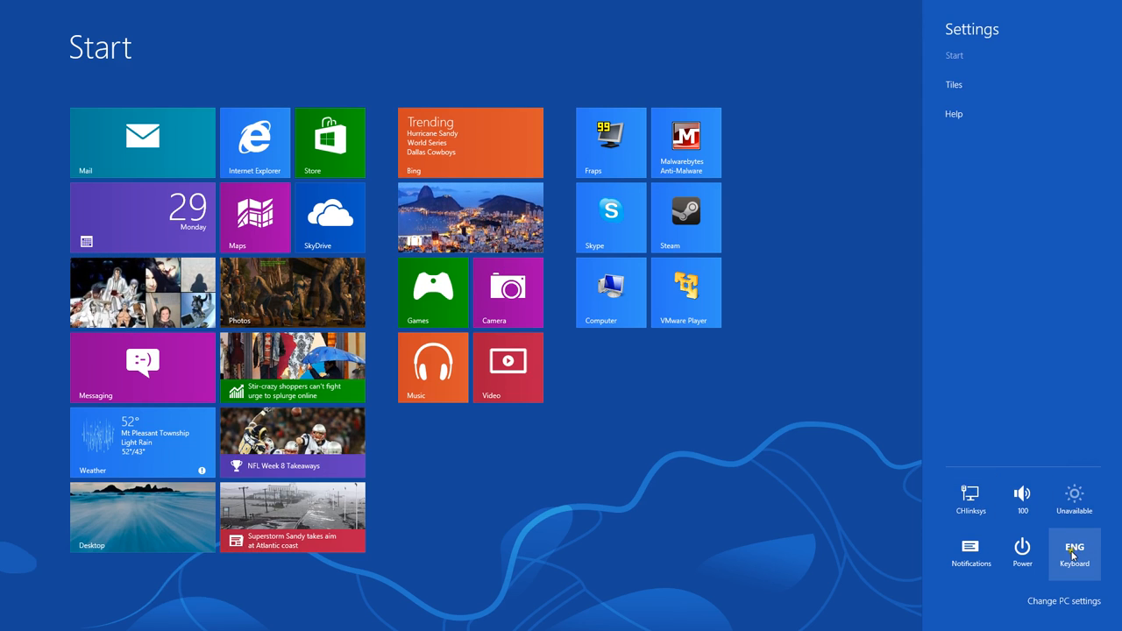
{"action": "mouse_move", "coordinate": [1022, 552]}
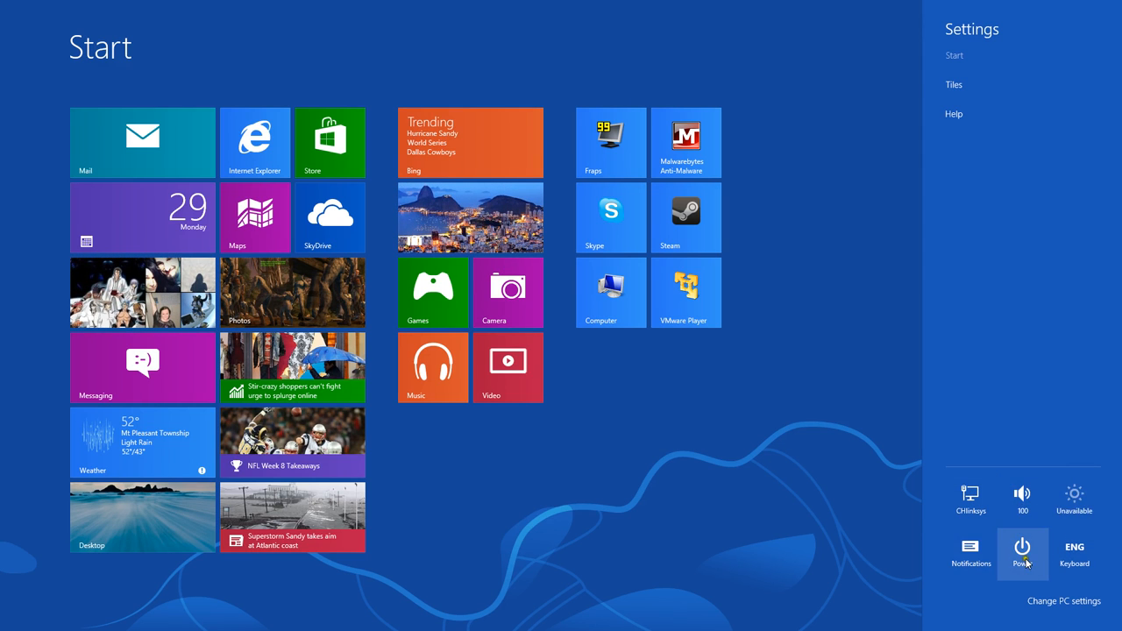
{"action": "left_click", "coordinate": [1022, 554]}
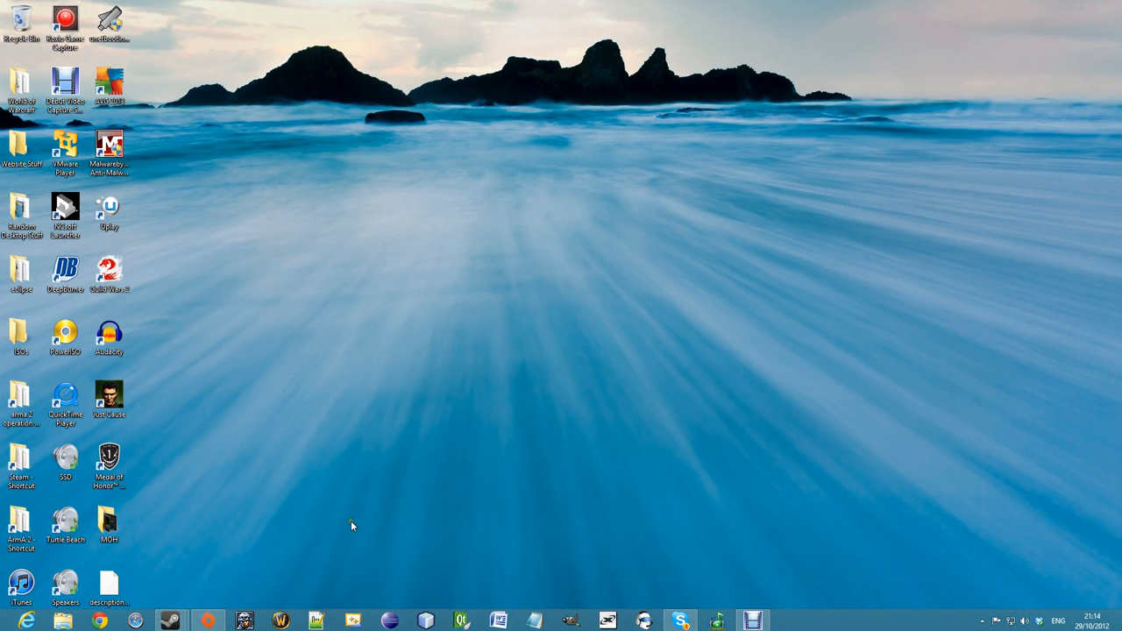
{"action": "mouse_move", "coordinate": [357, 526]}
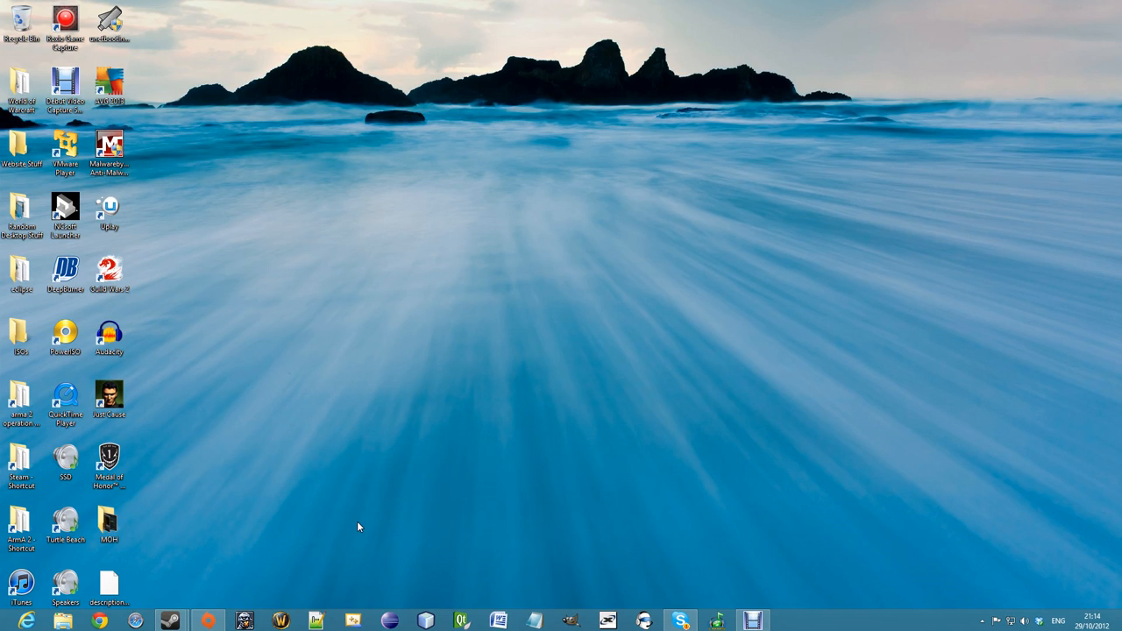
{"action": "mouse_move", "coordinate": [422, 518]}
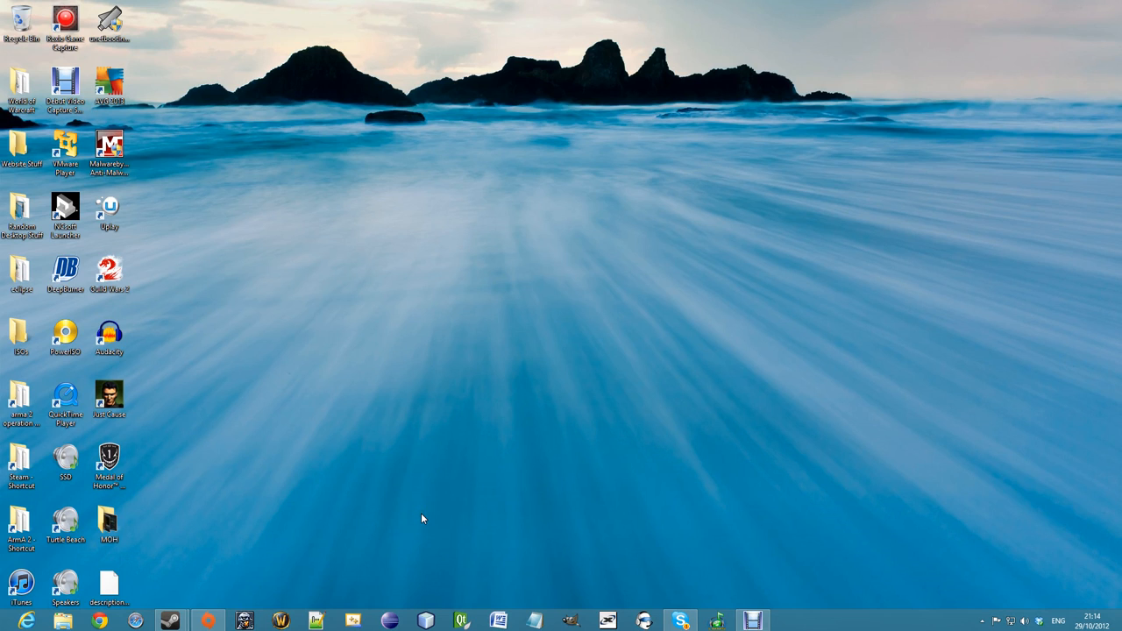